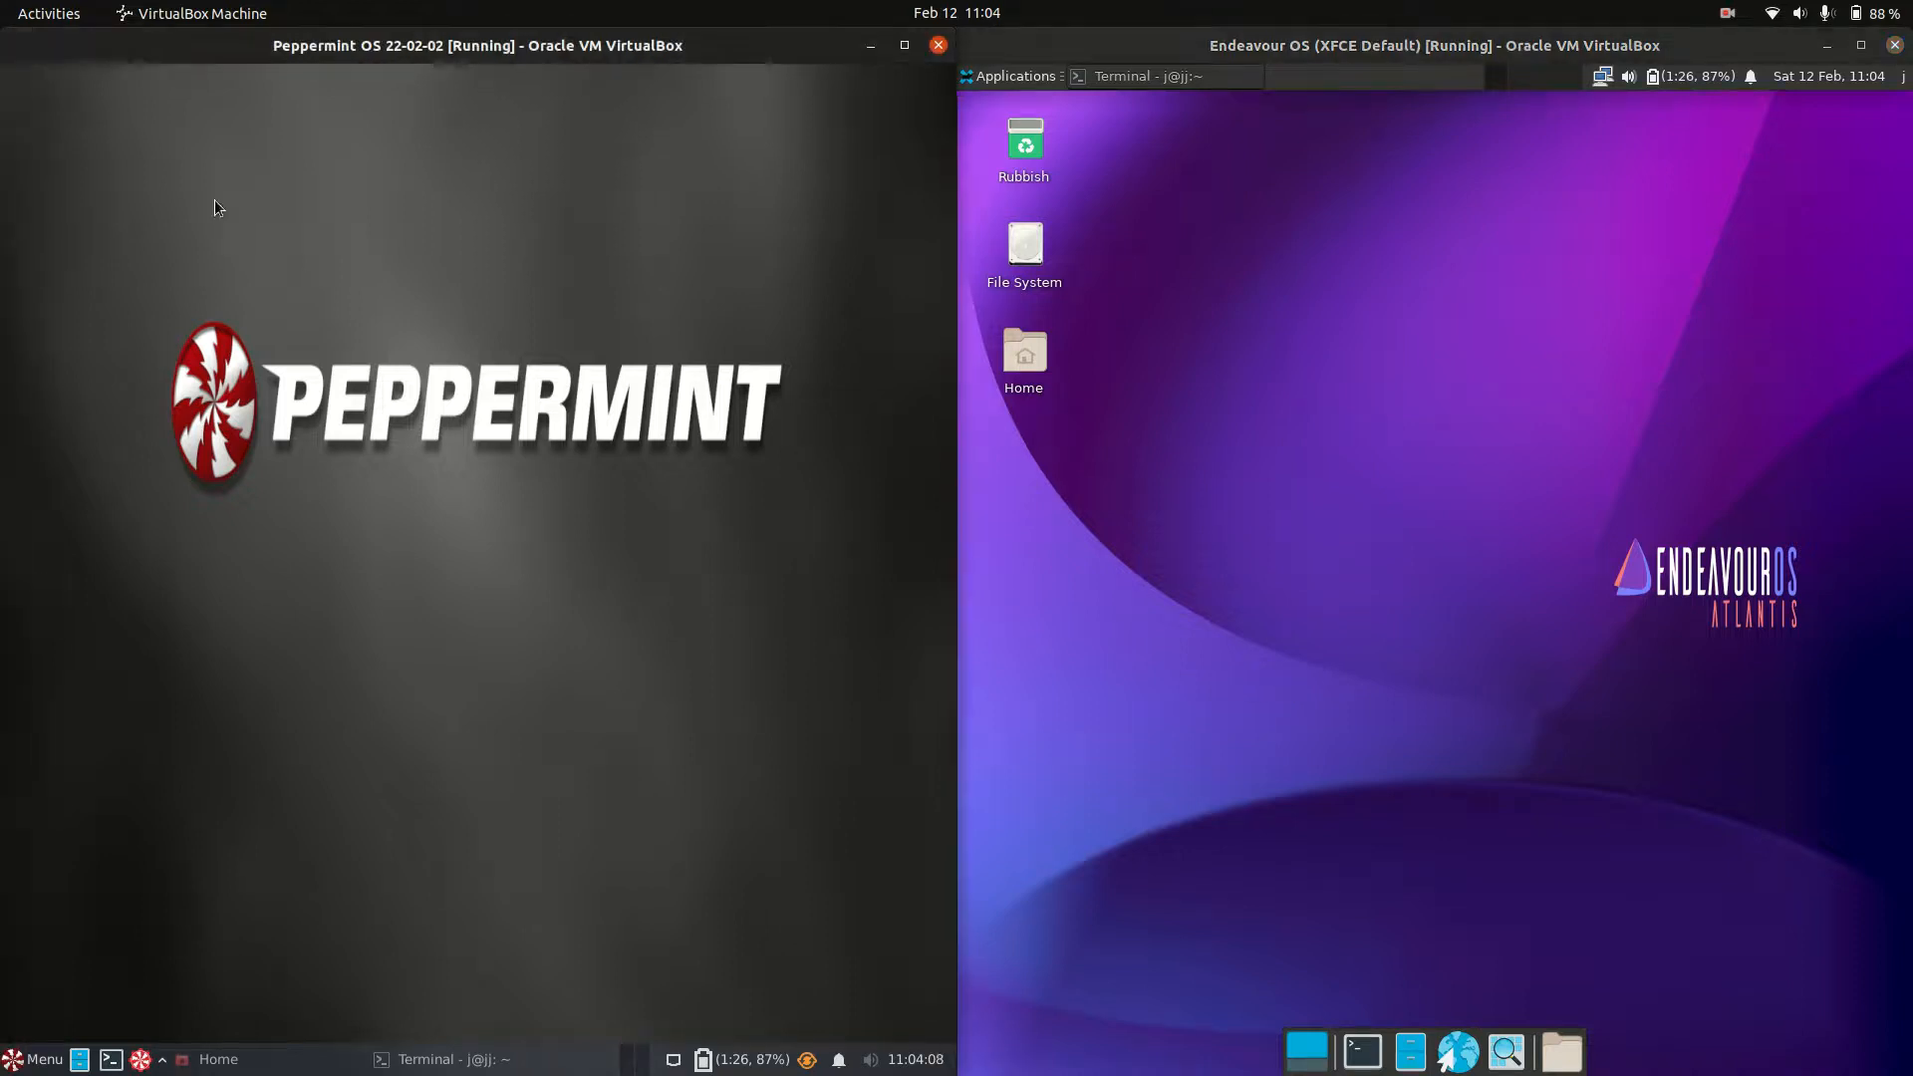
mouse_move(1311, 425)
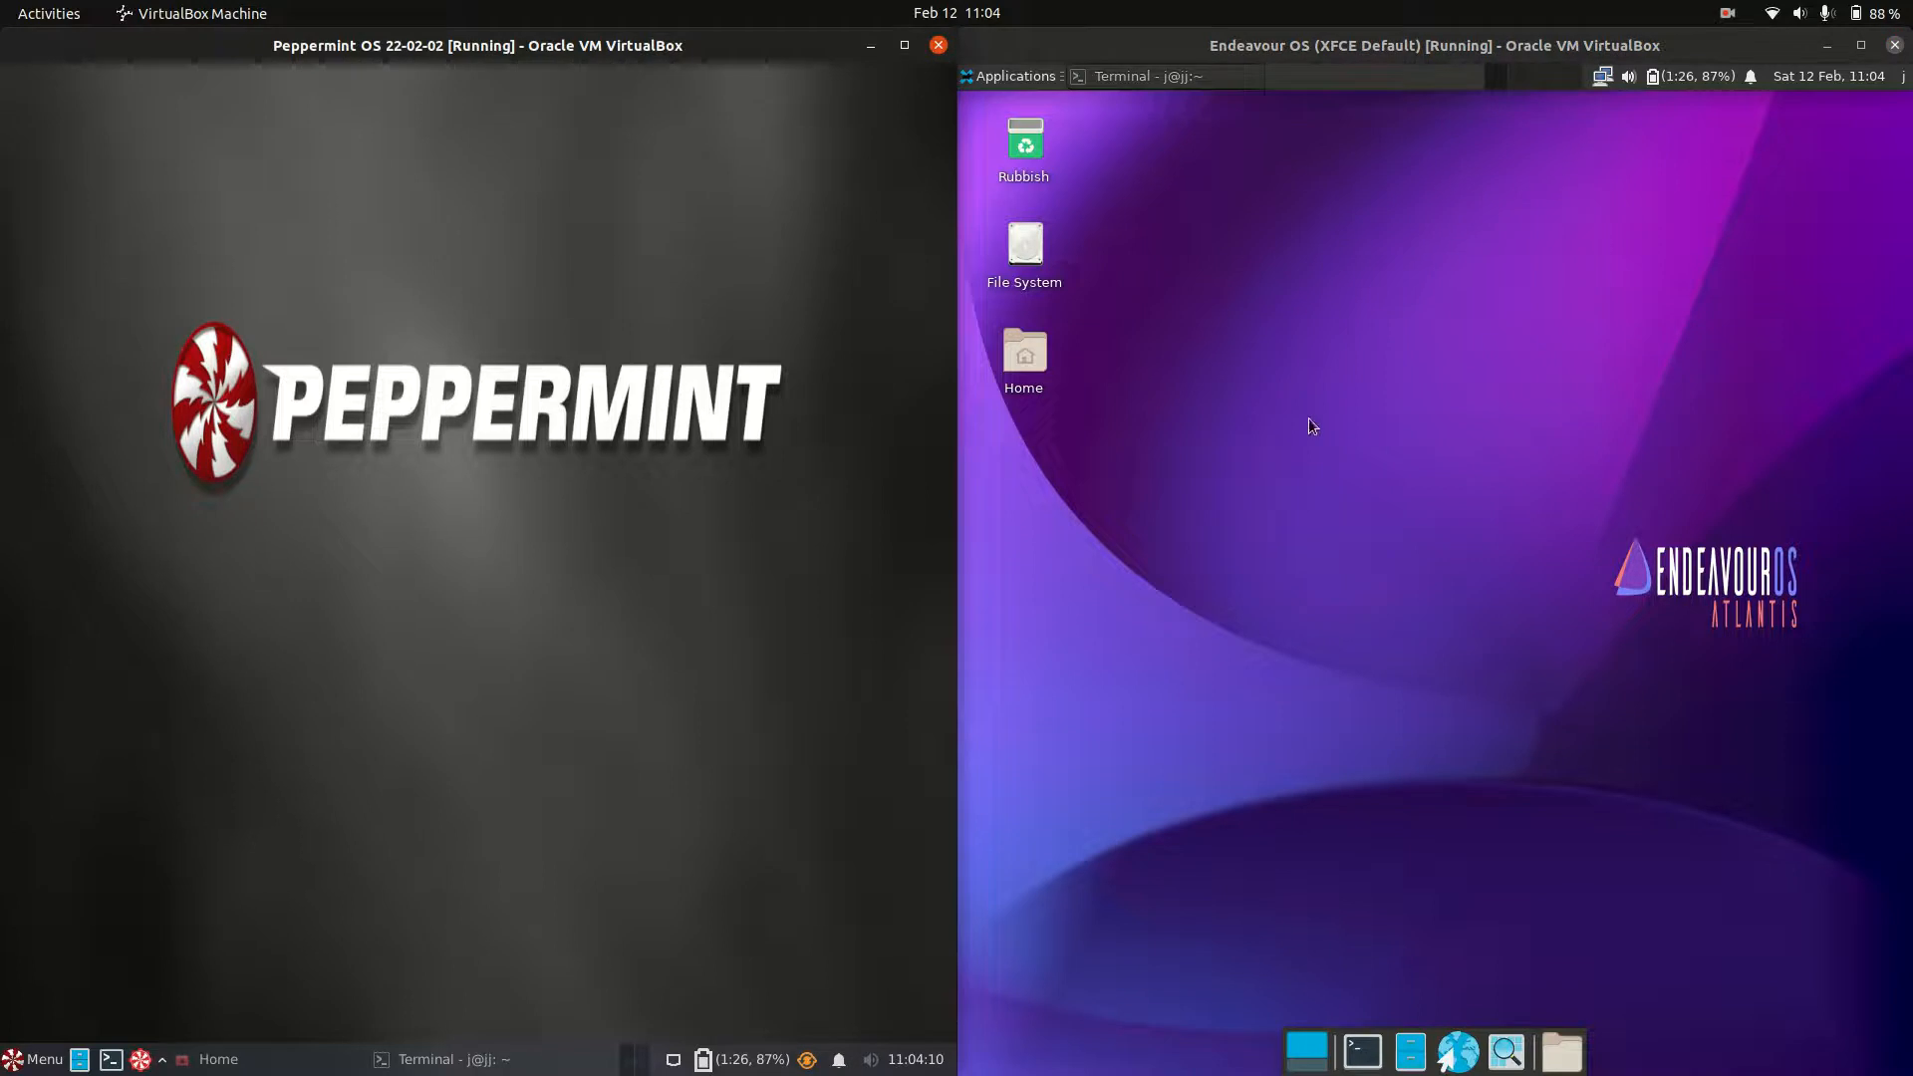
mouse_move(1395, 450)
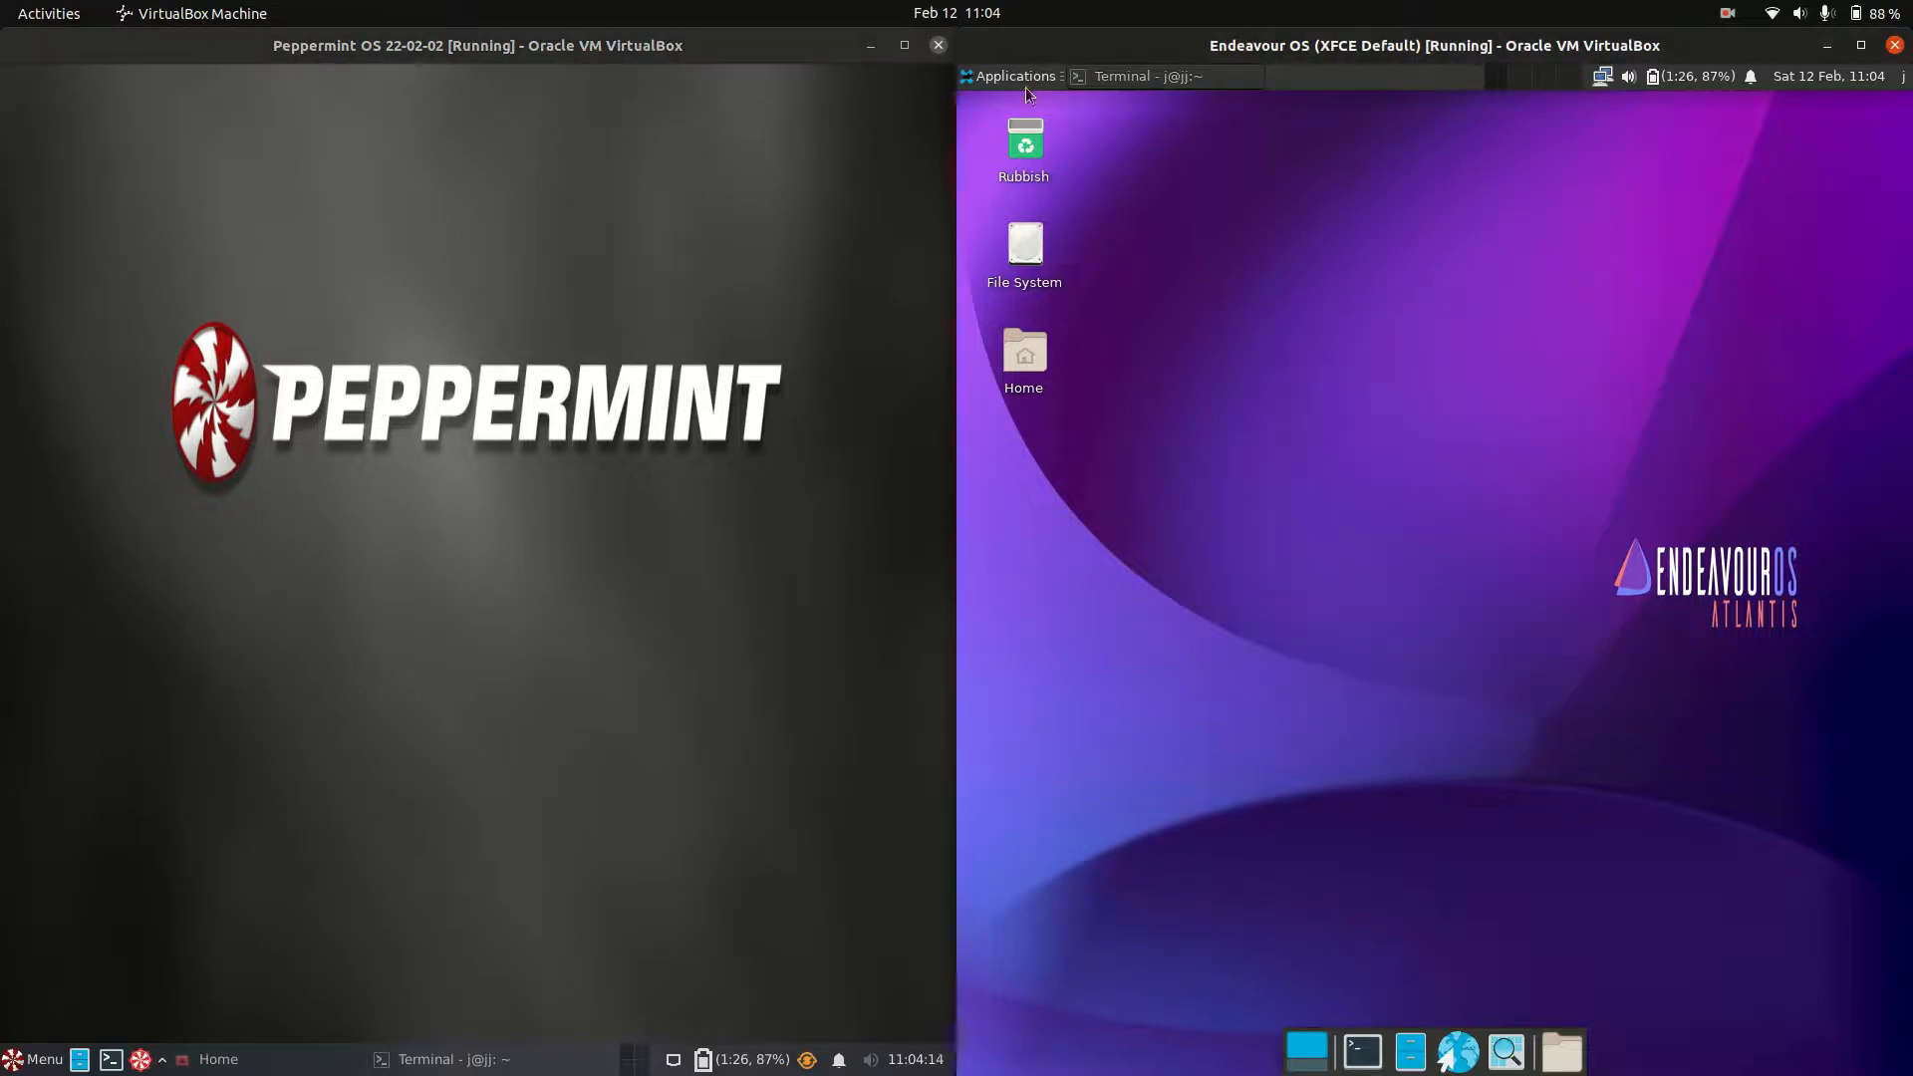
Browse the EndeavourOS and Peppermint application menus and their categories
click(1014, 76)
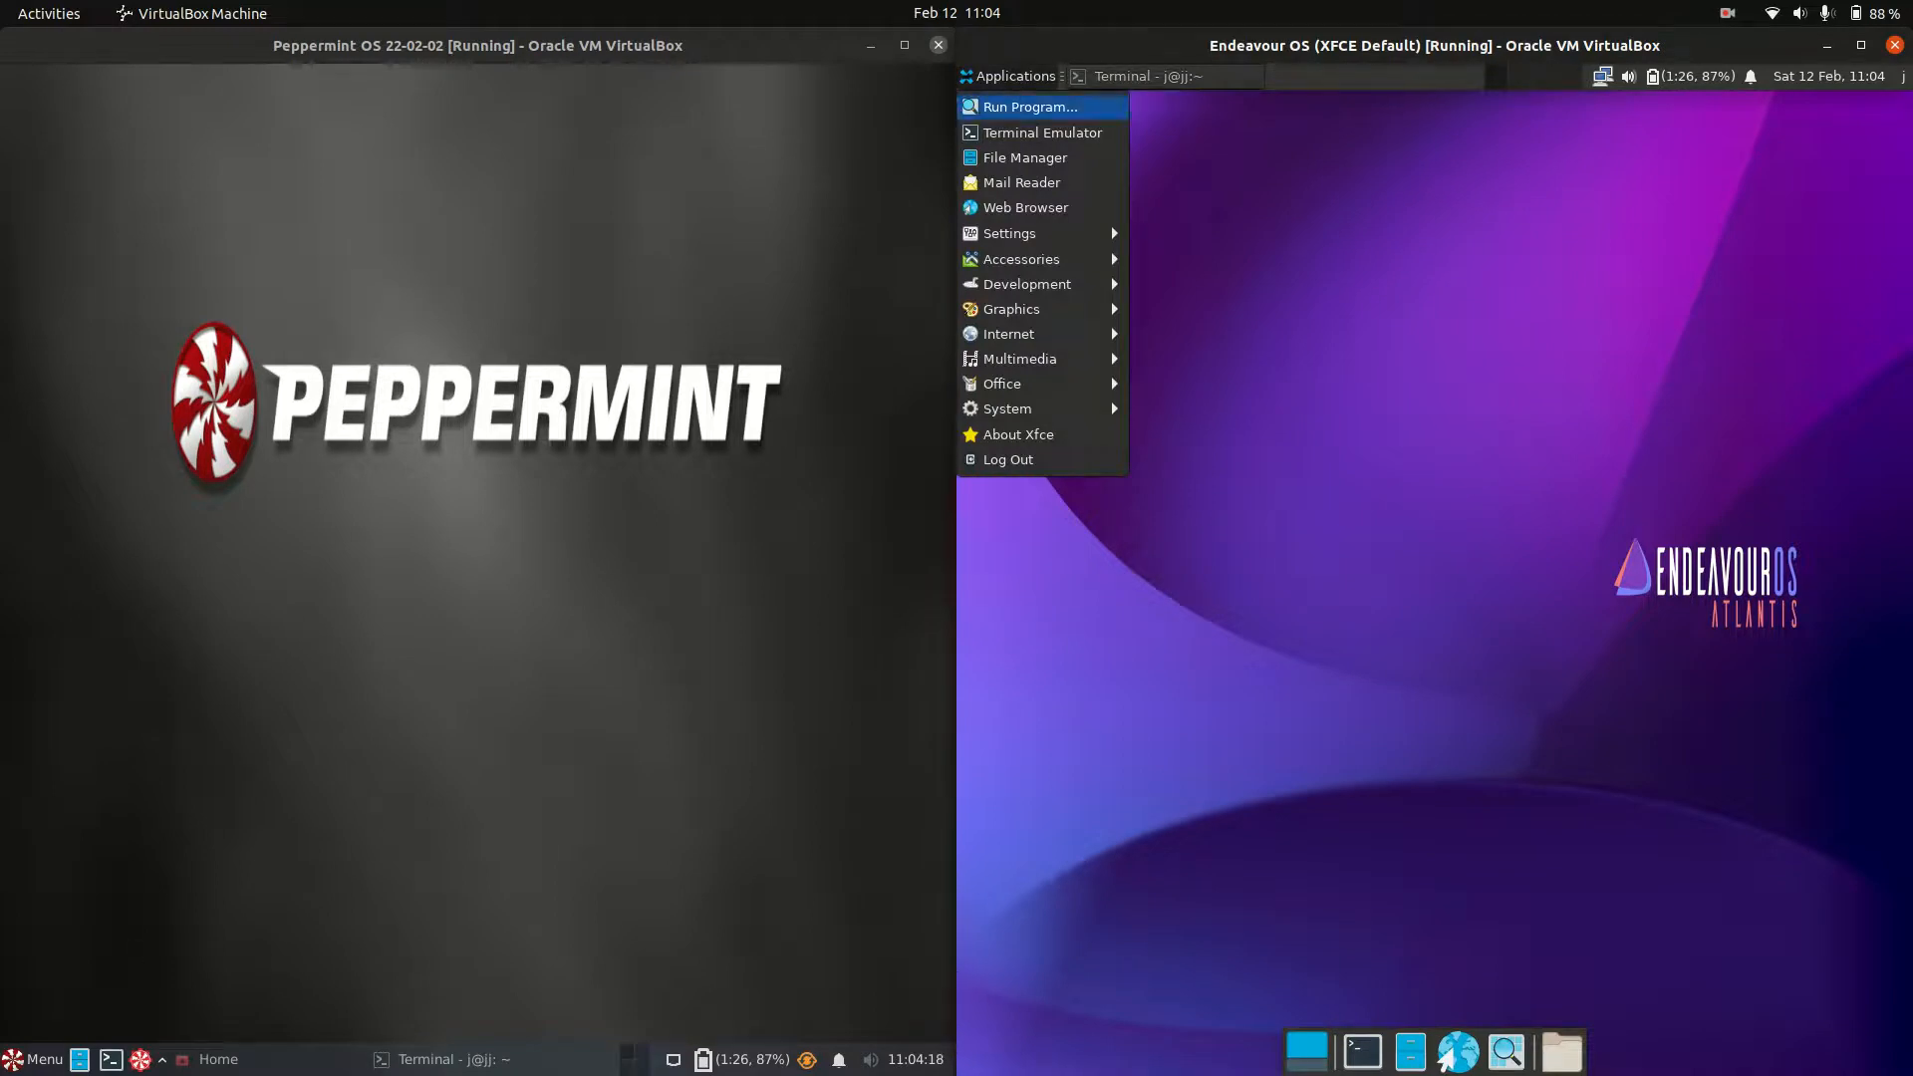
click(34, 1059)
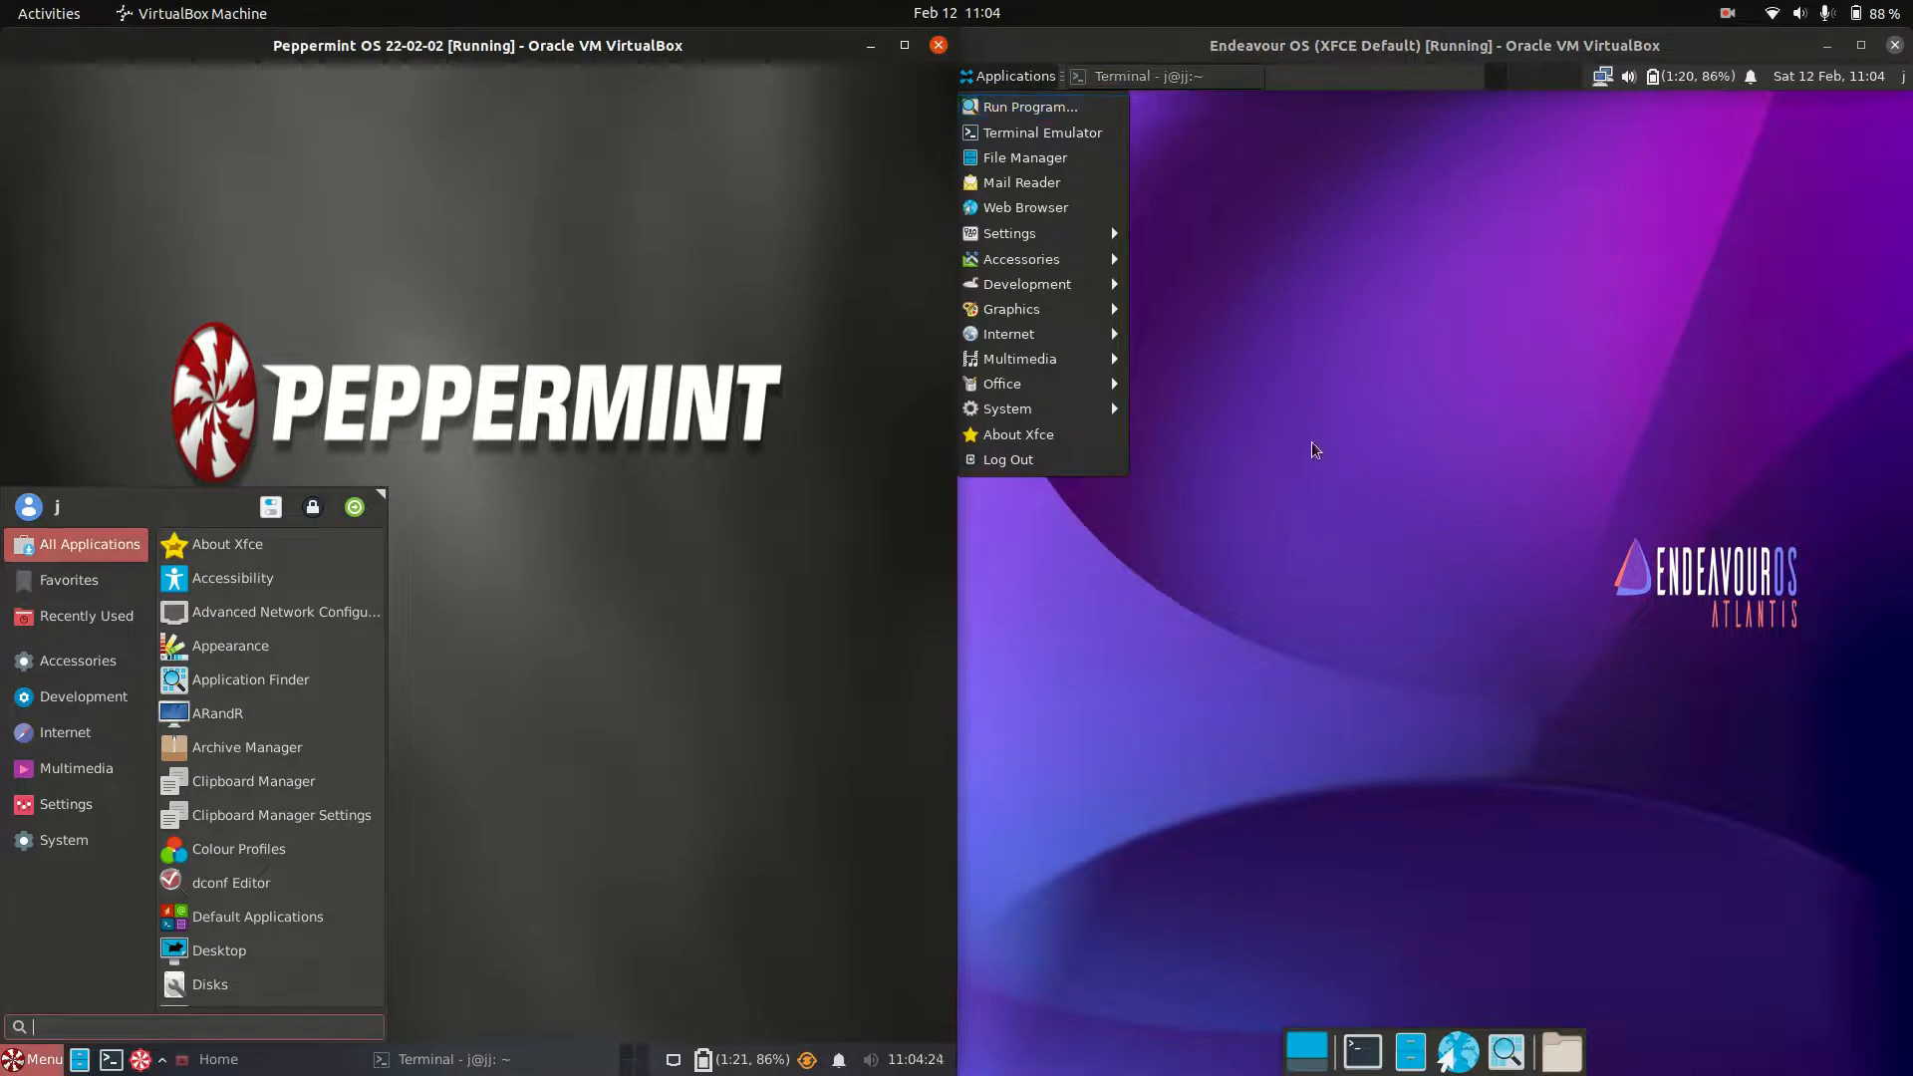
mouse_move(1156, 114)
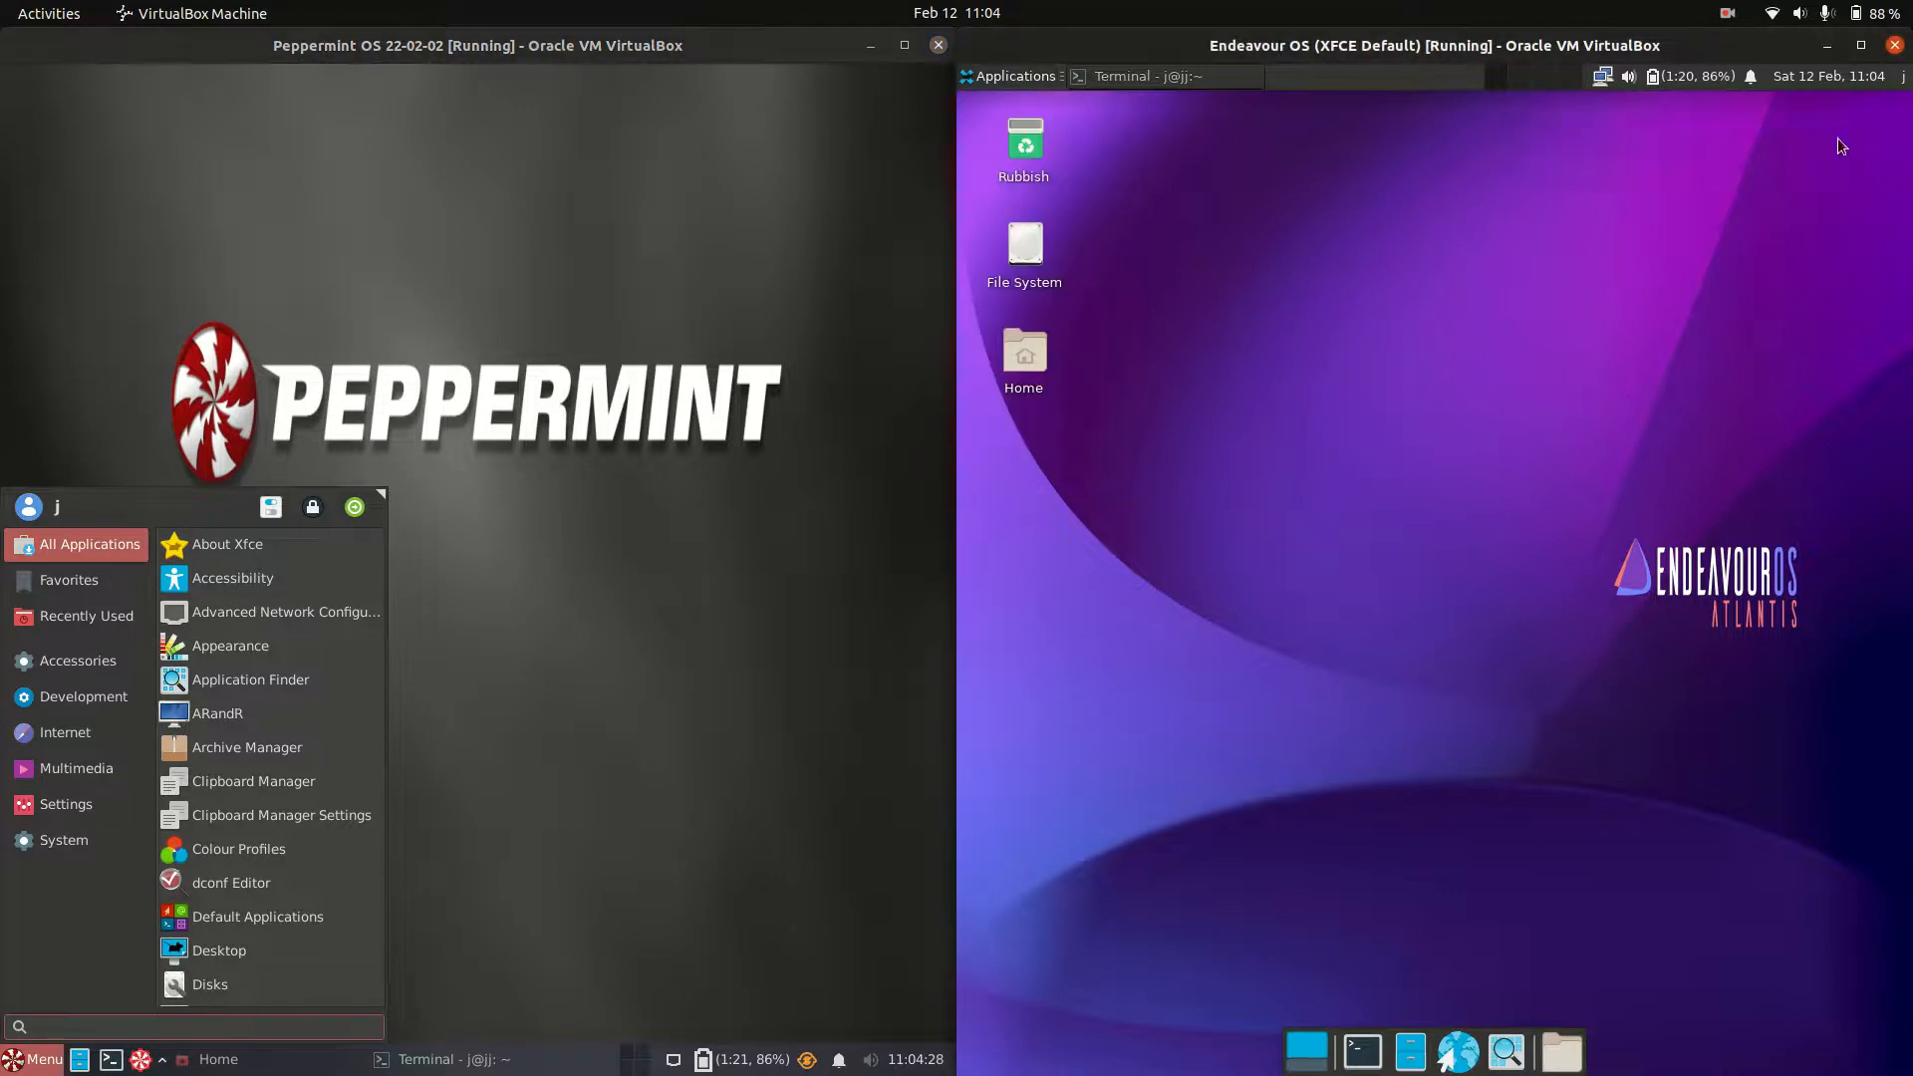
click(1012, 76)
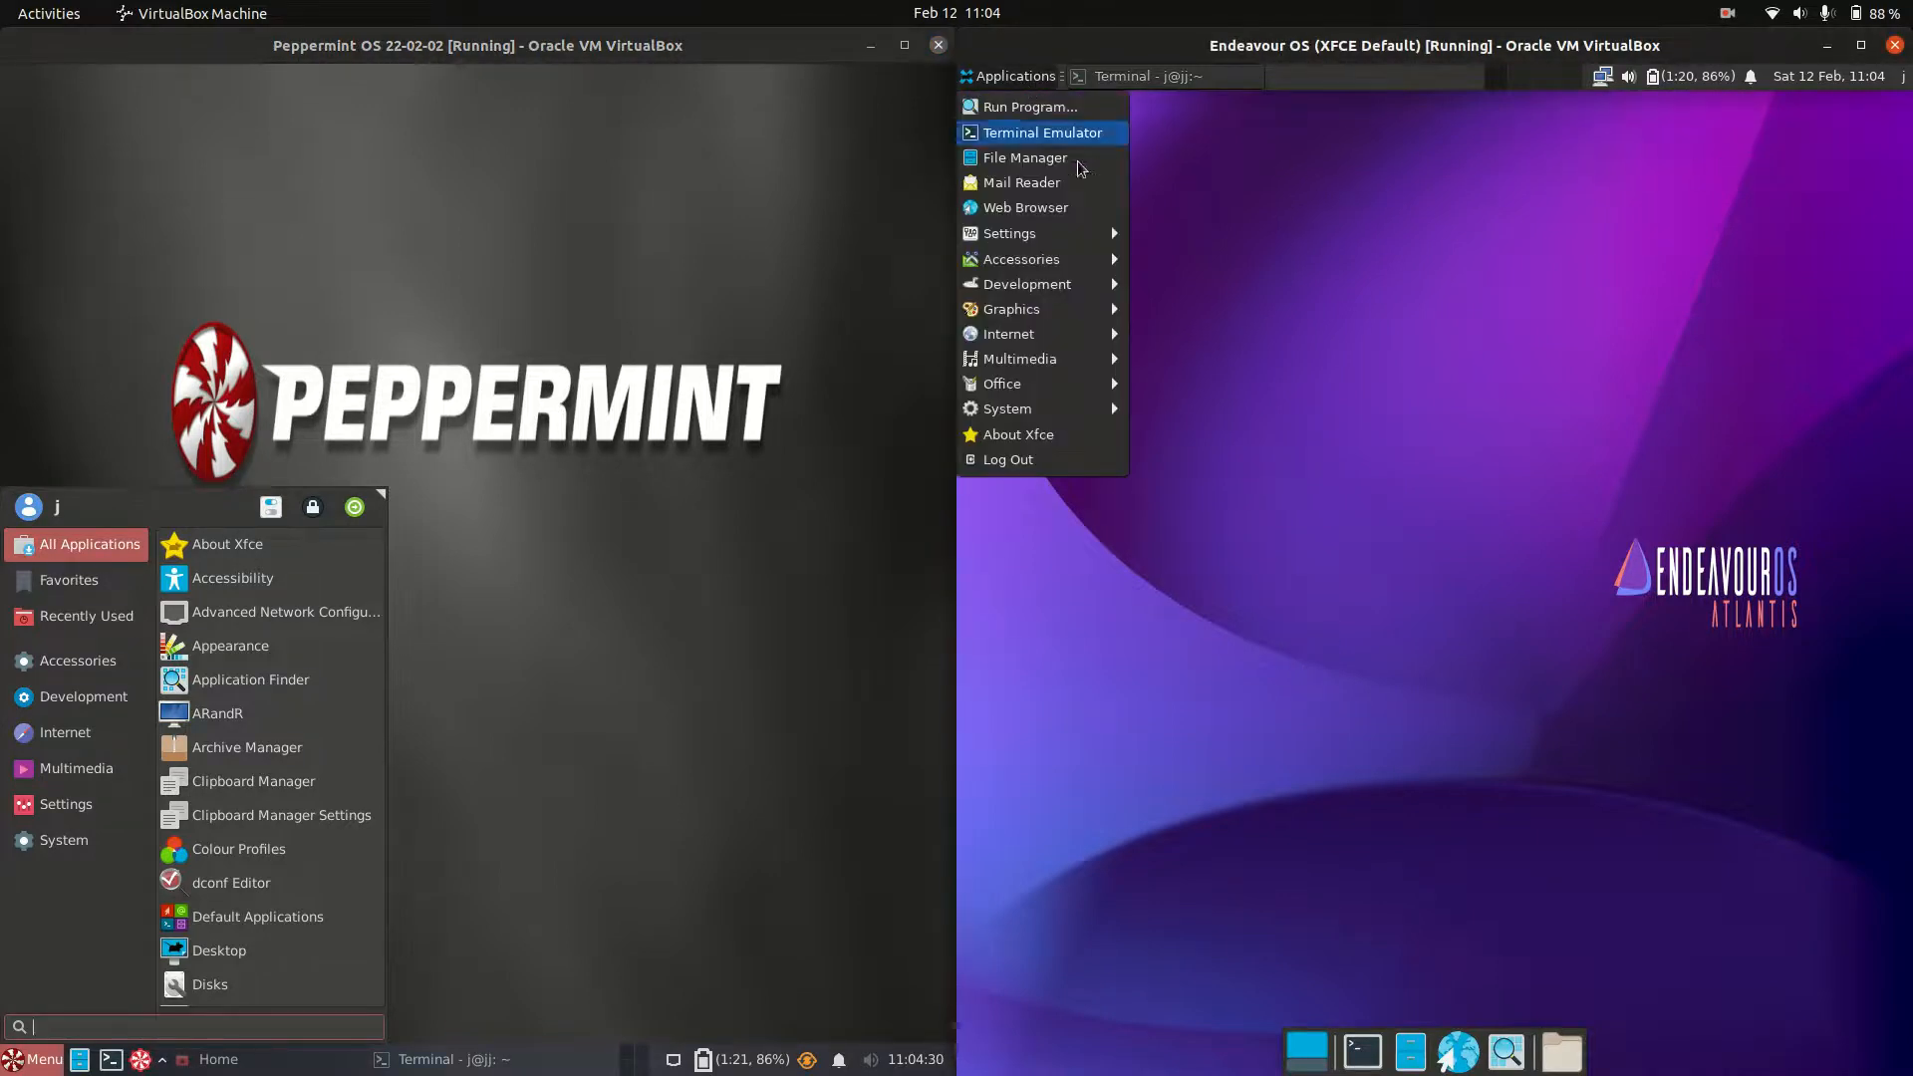
mouse_move(1009, 233)
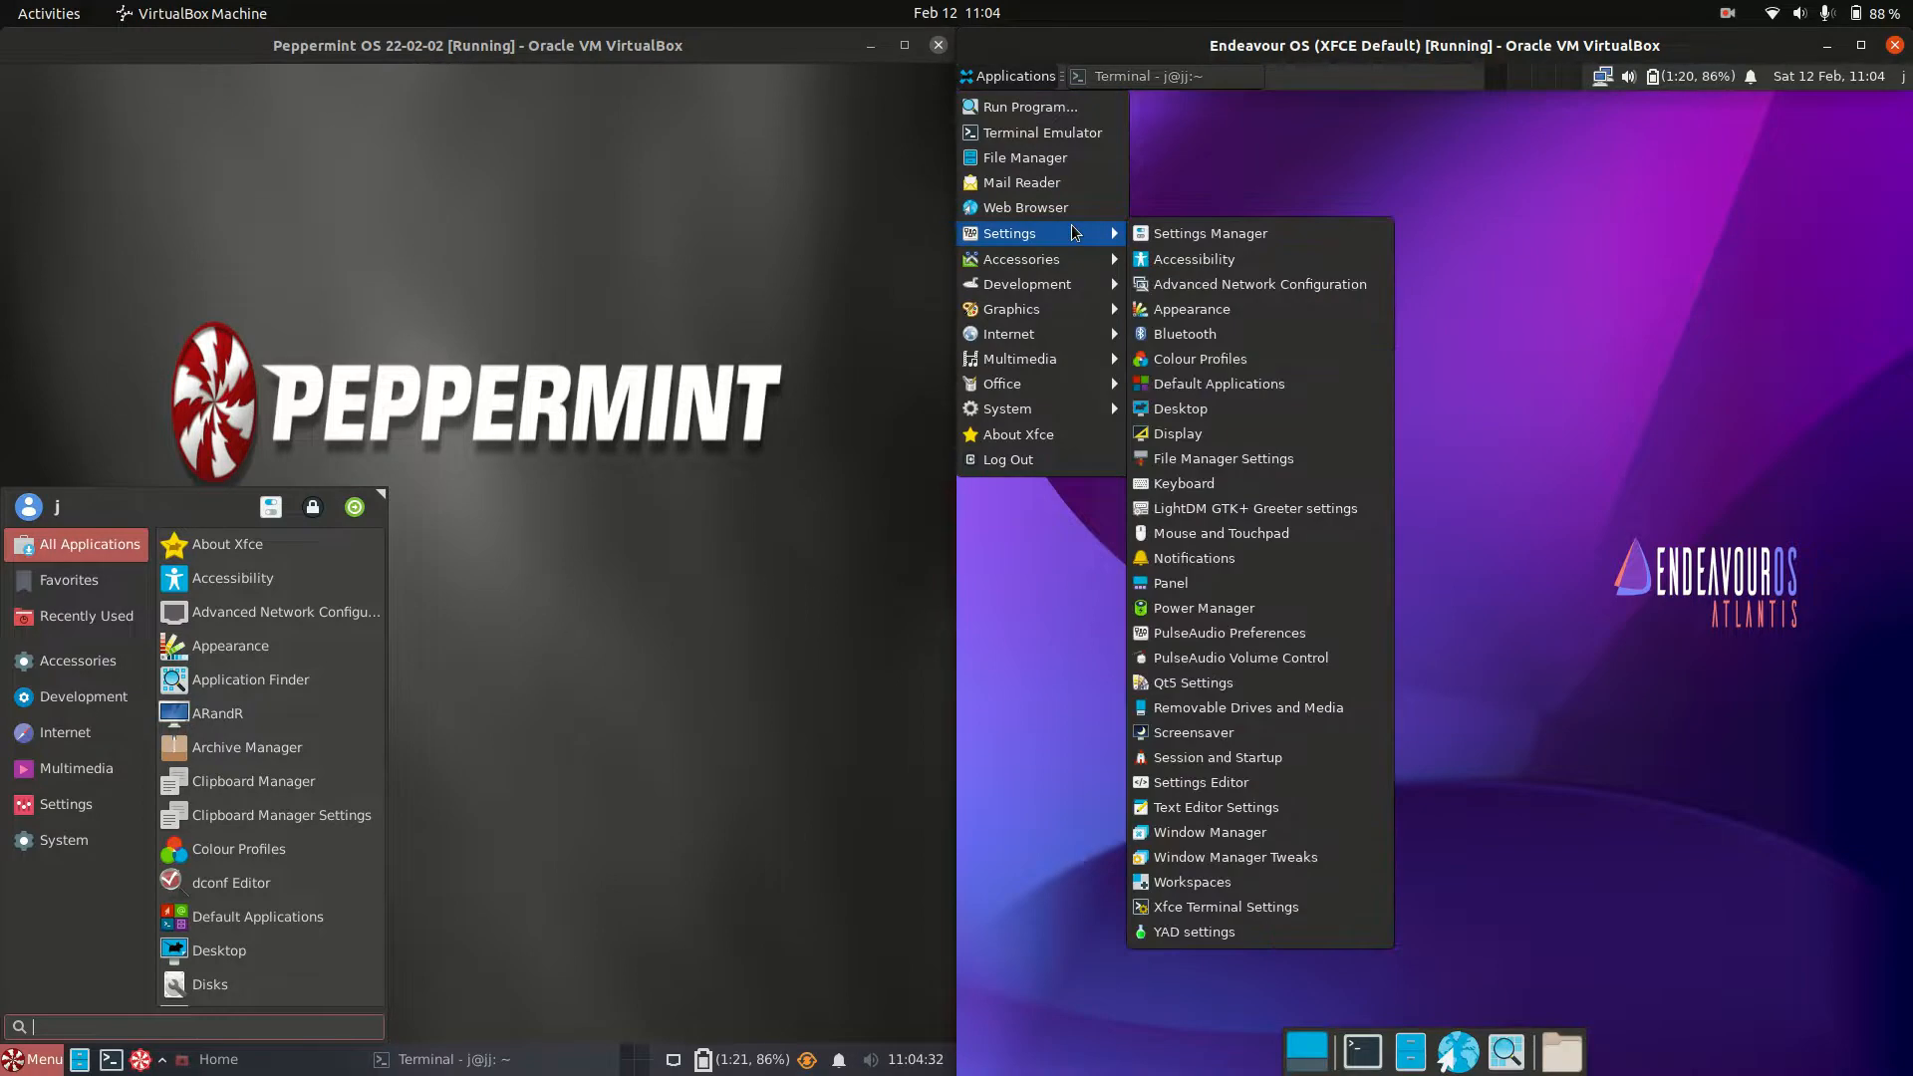
mouse_move(1020, 259)
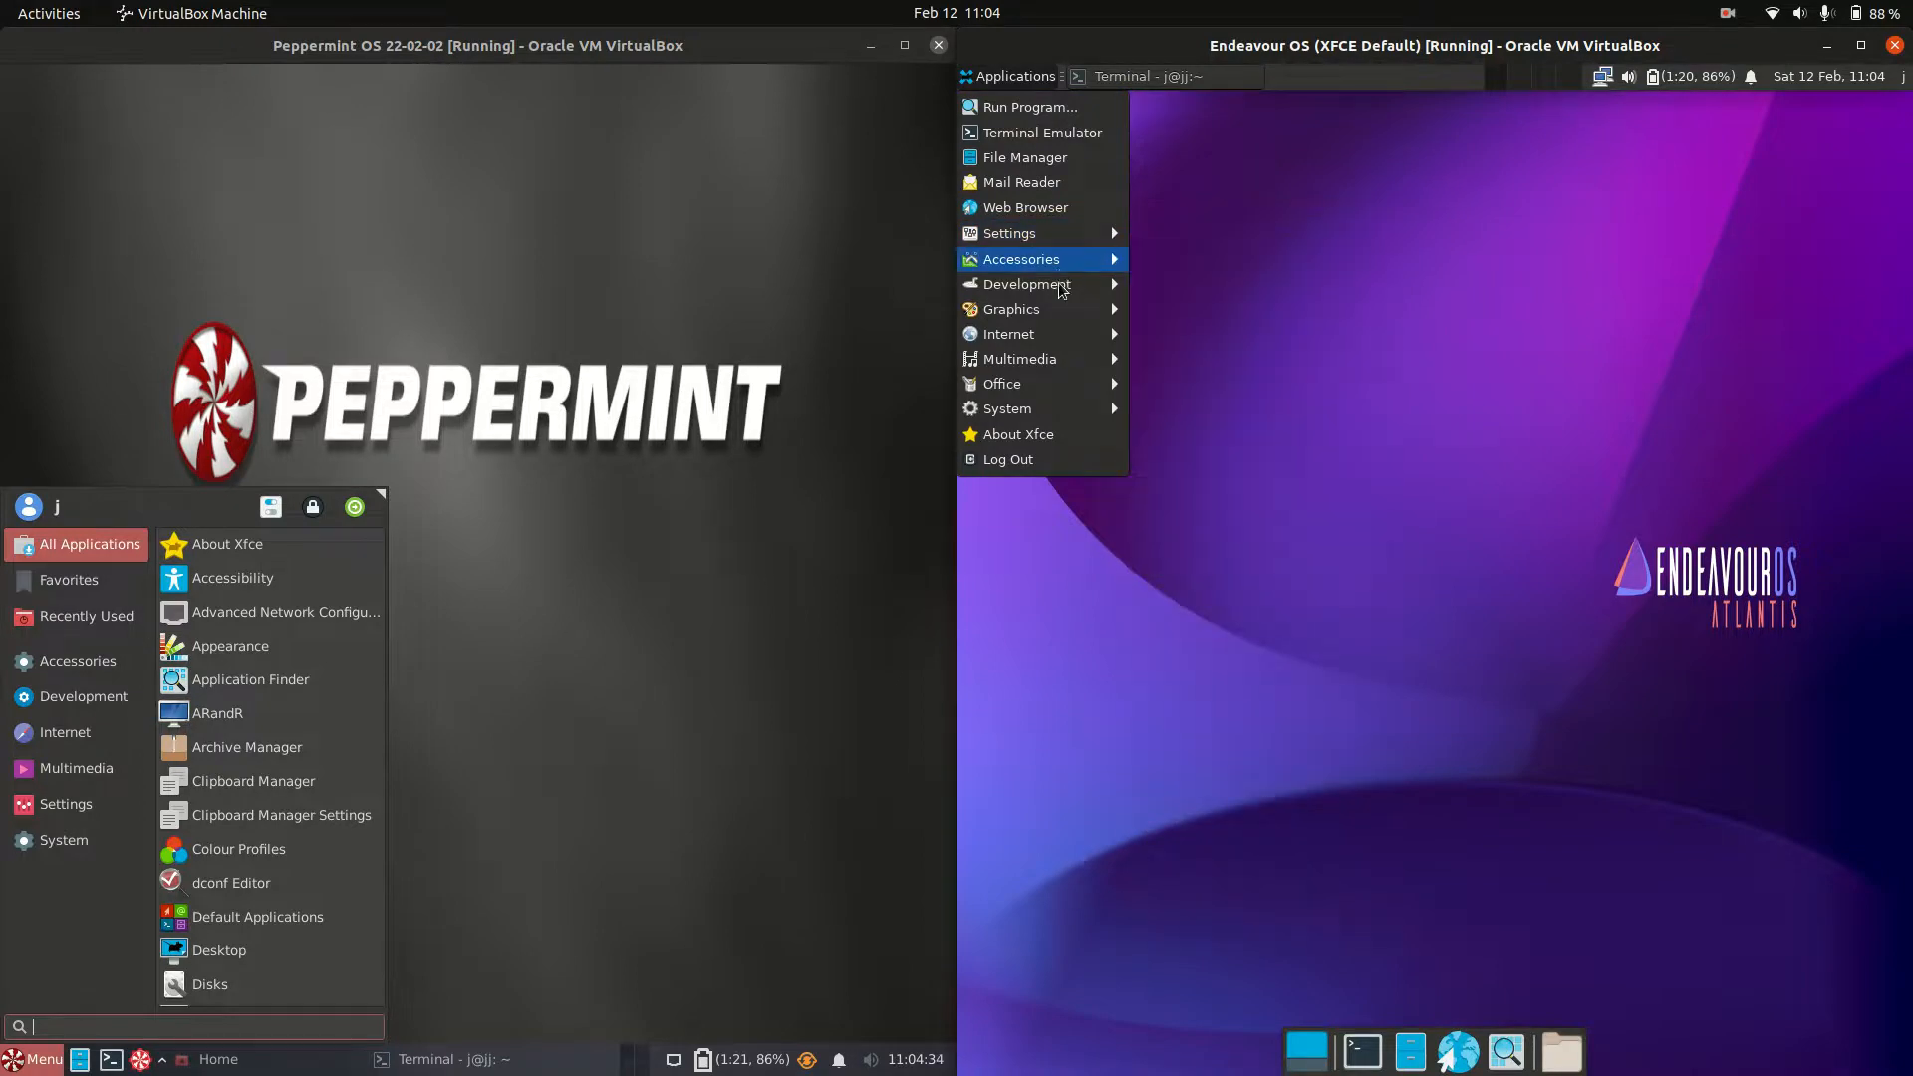
mouse_move(1007, 332)
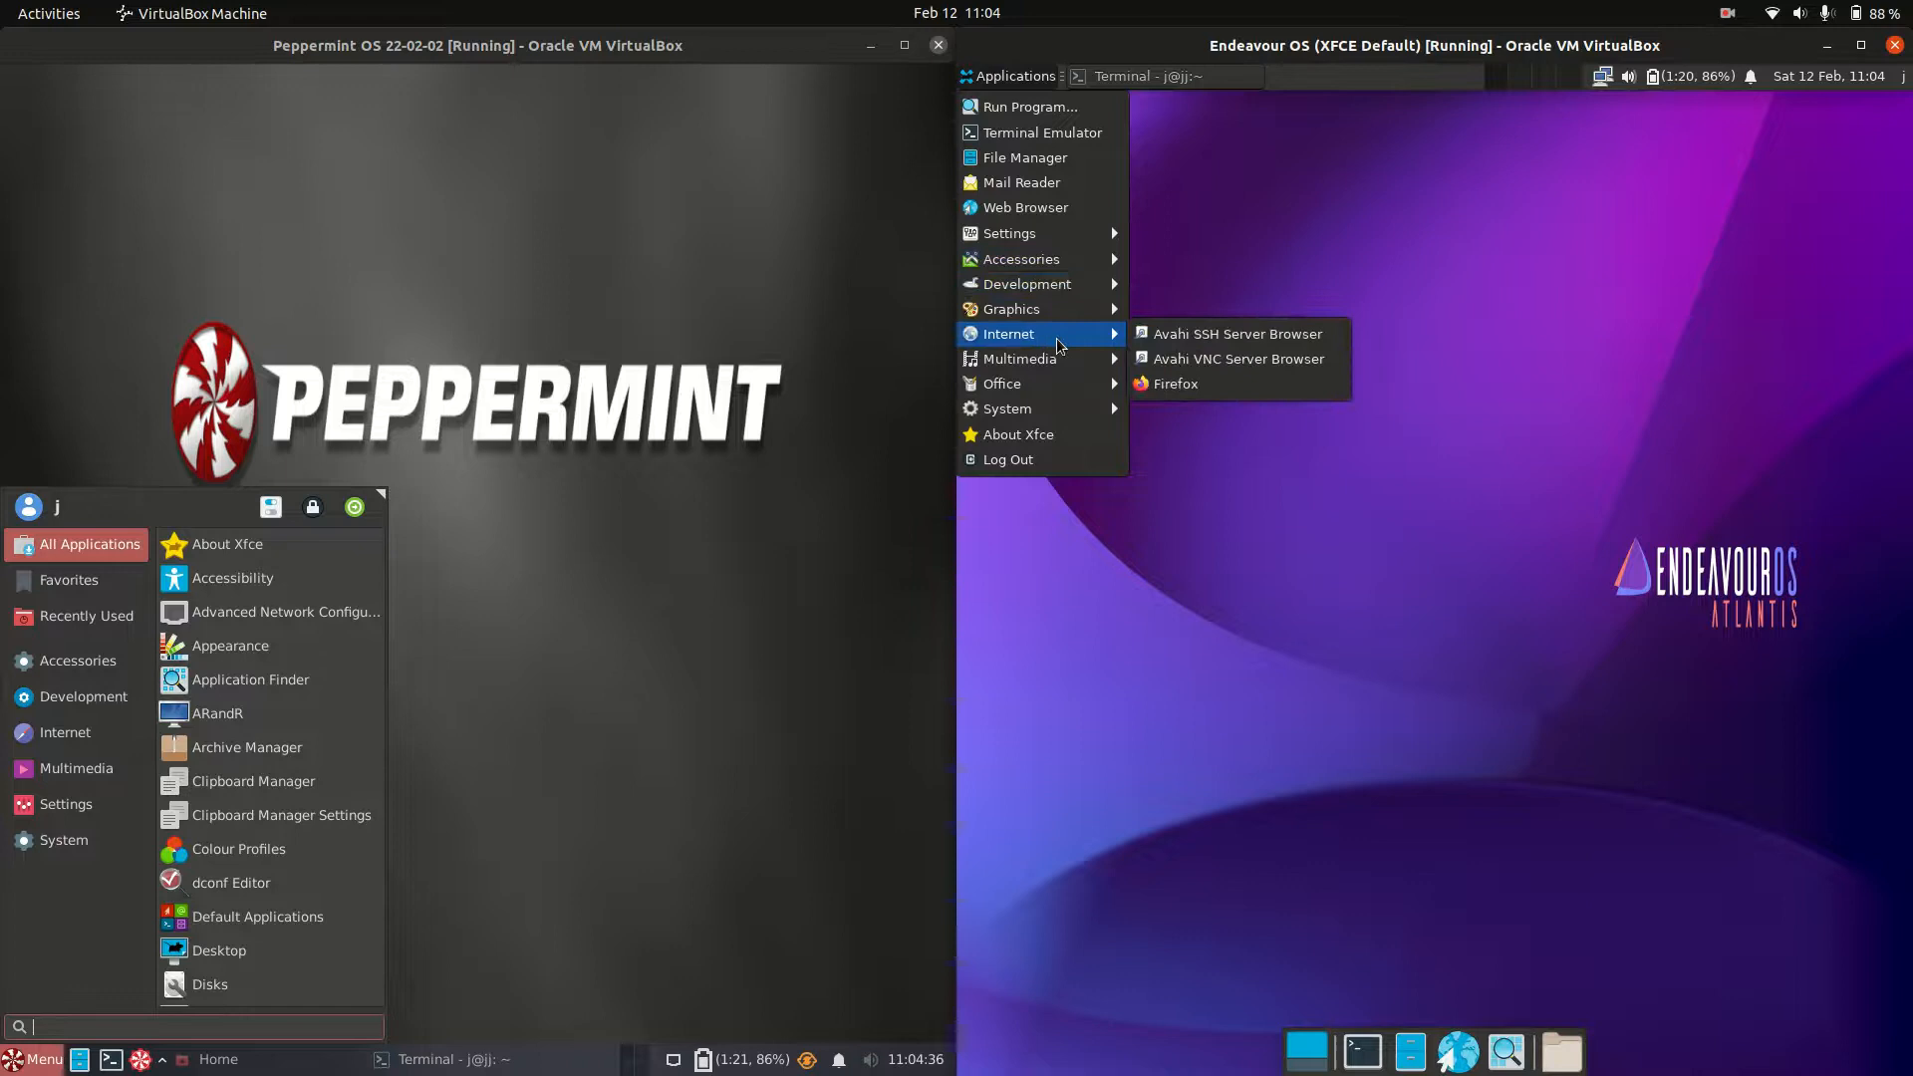
mouse_move(1009, 409)
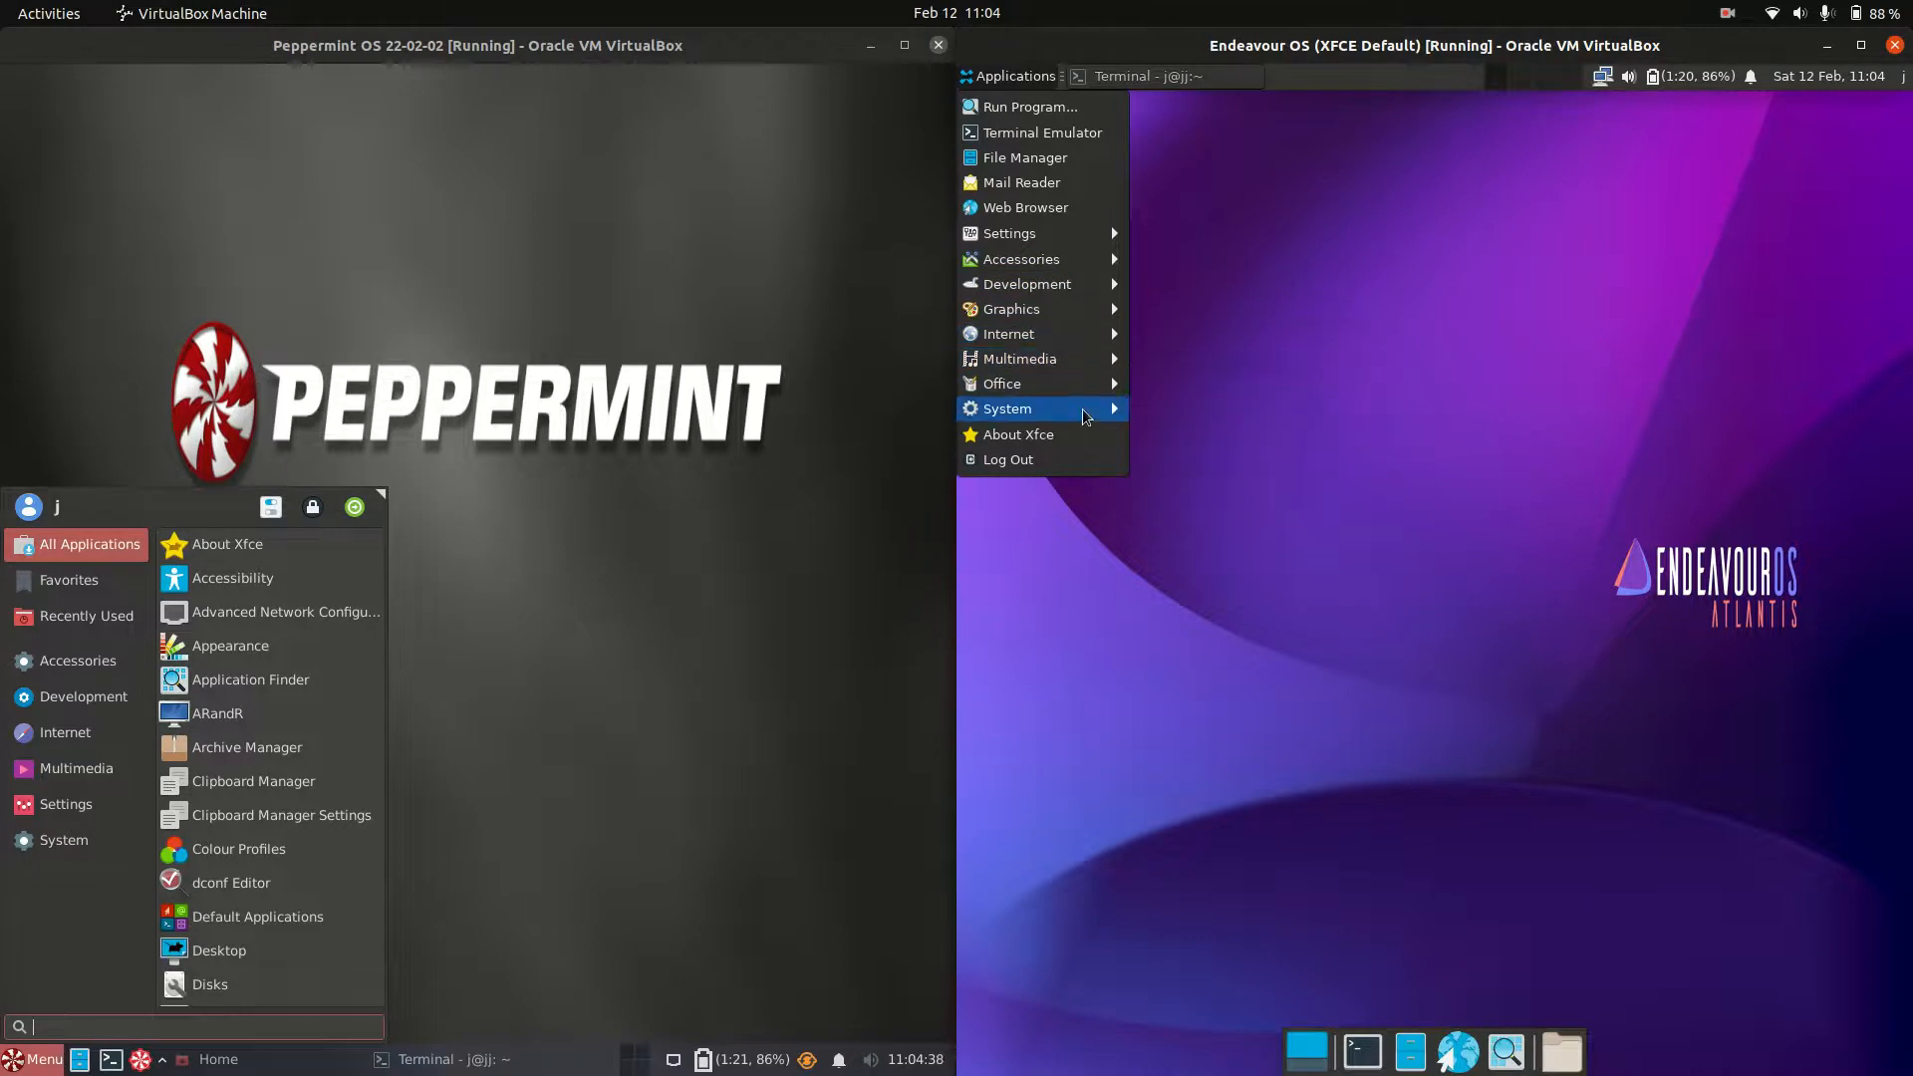
mouse_move(1007, 458)
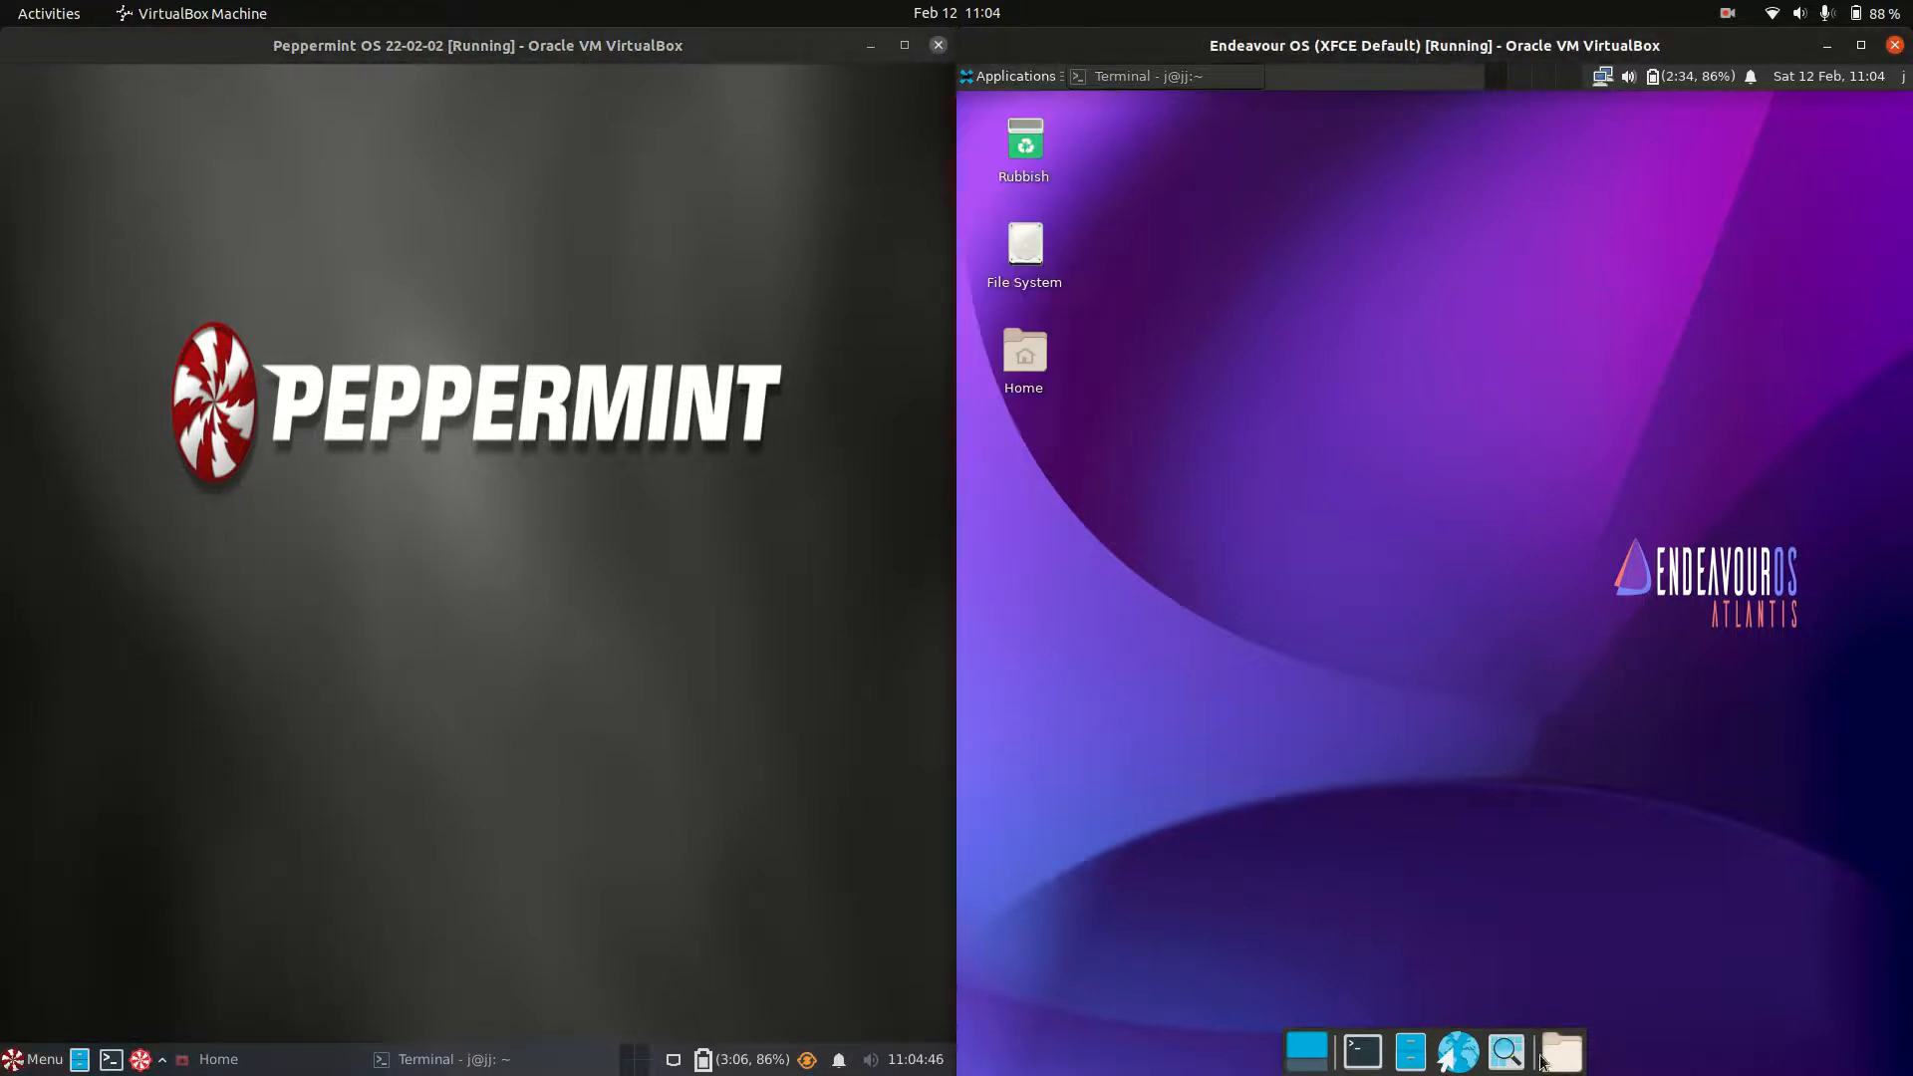
View and close the Properties dialog of an EndeavourOS dock item
right_click(1561, 1052)
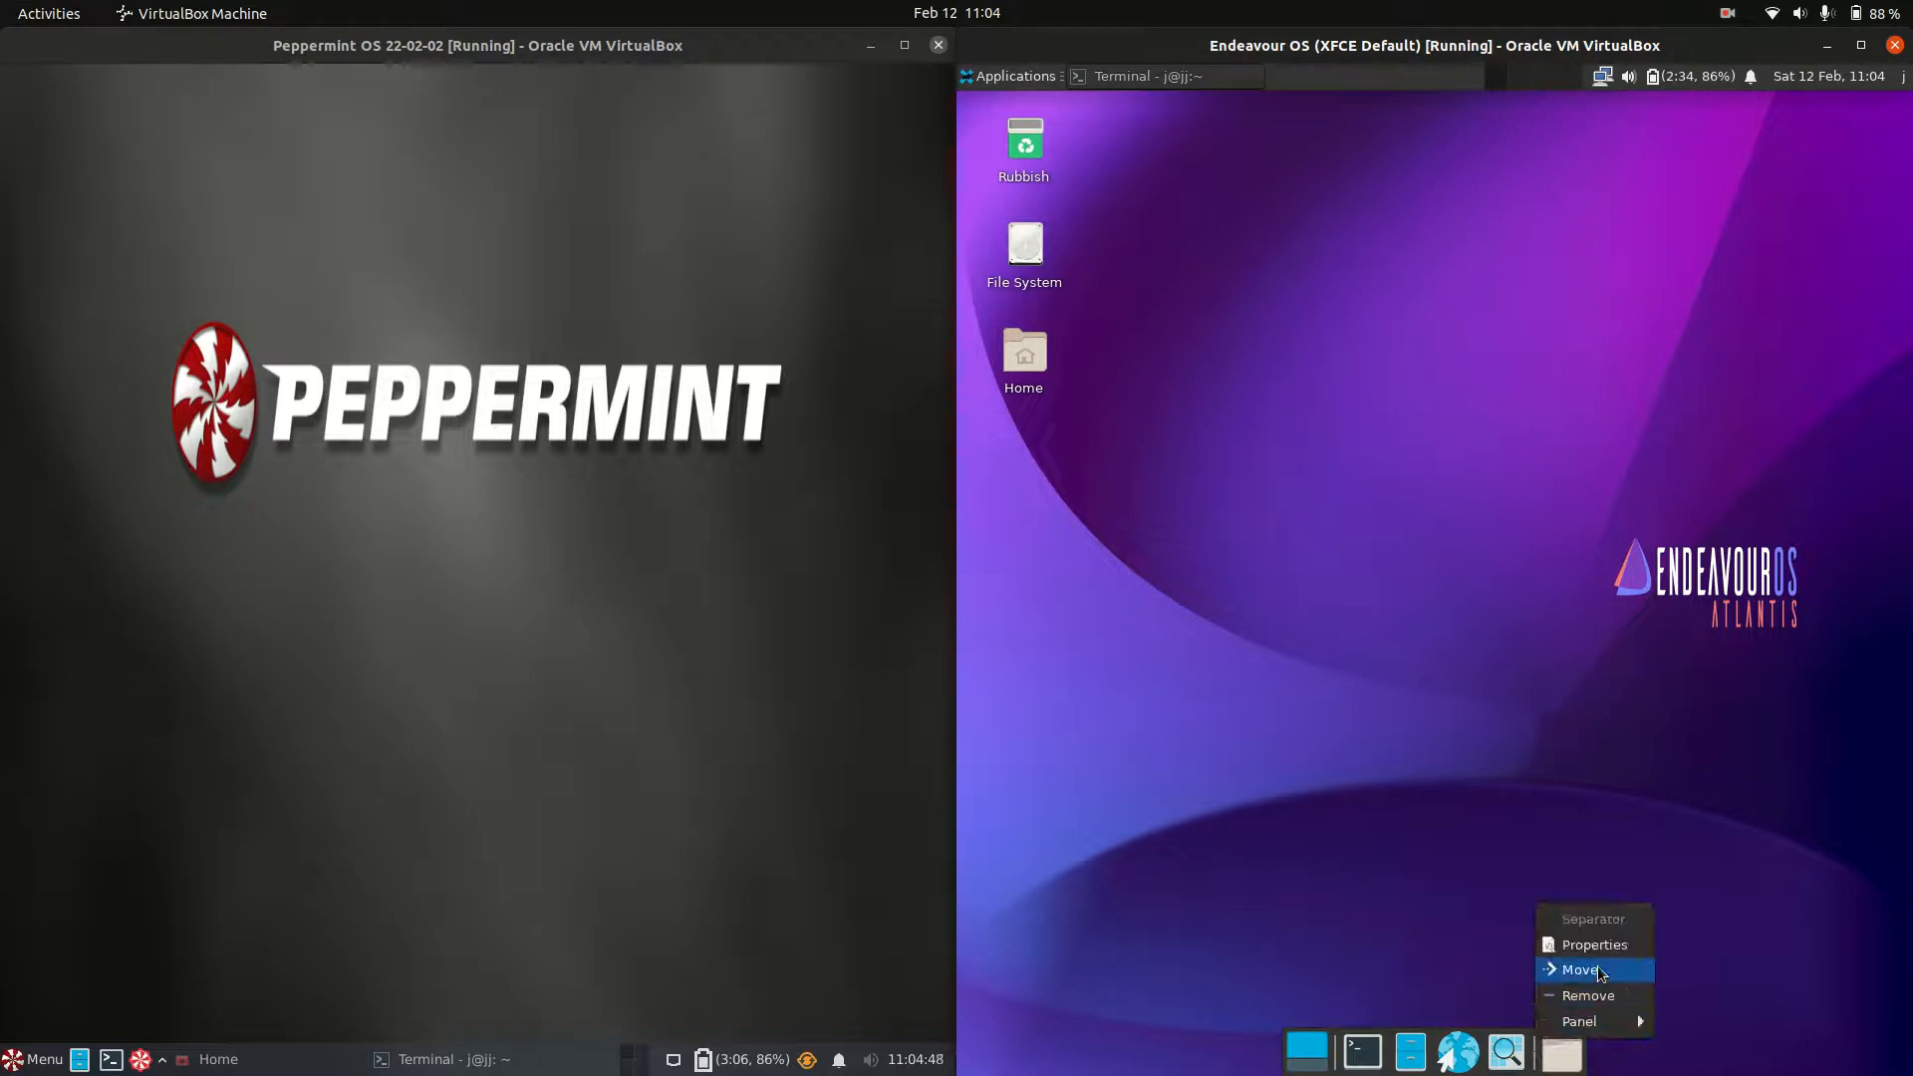
click(1593, 945)
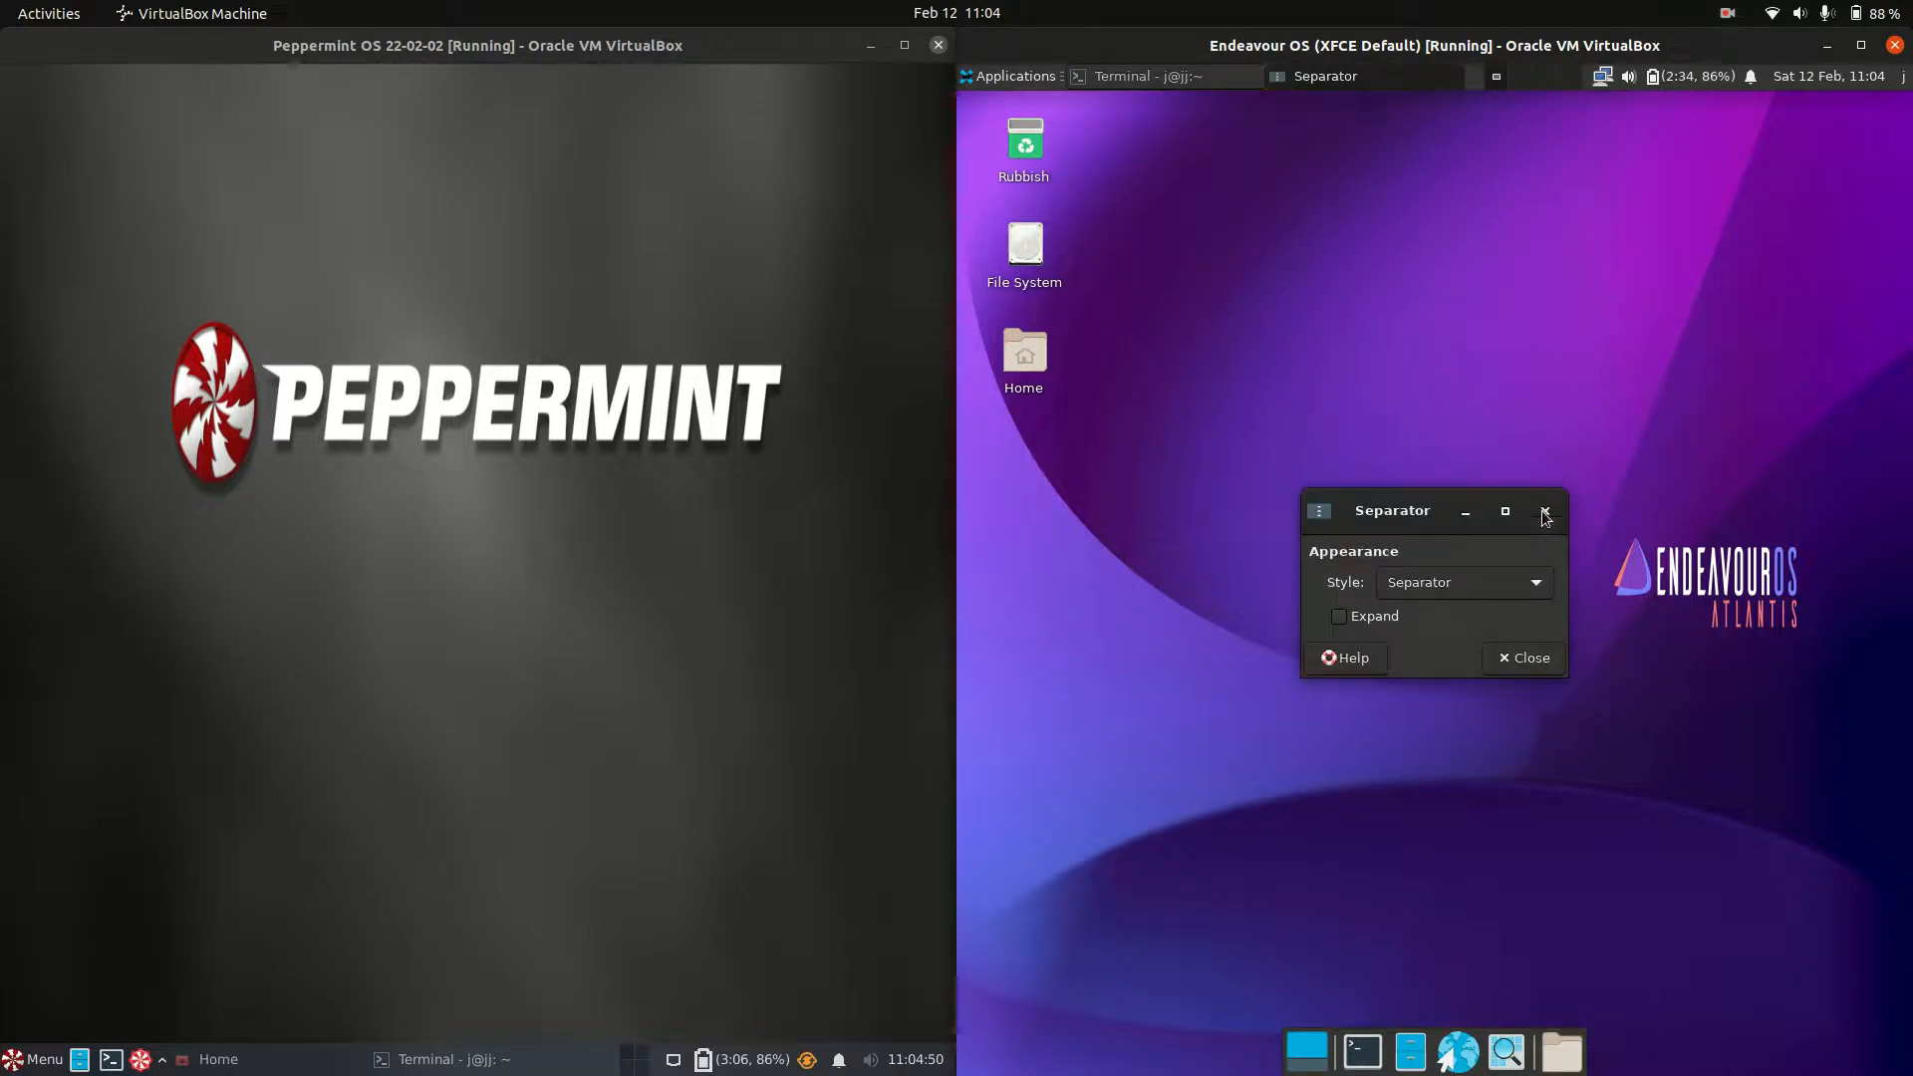
click(1544, 511)
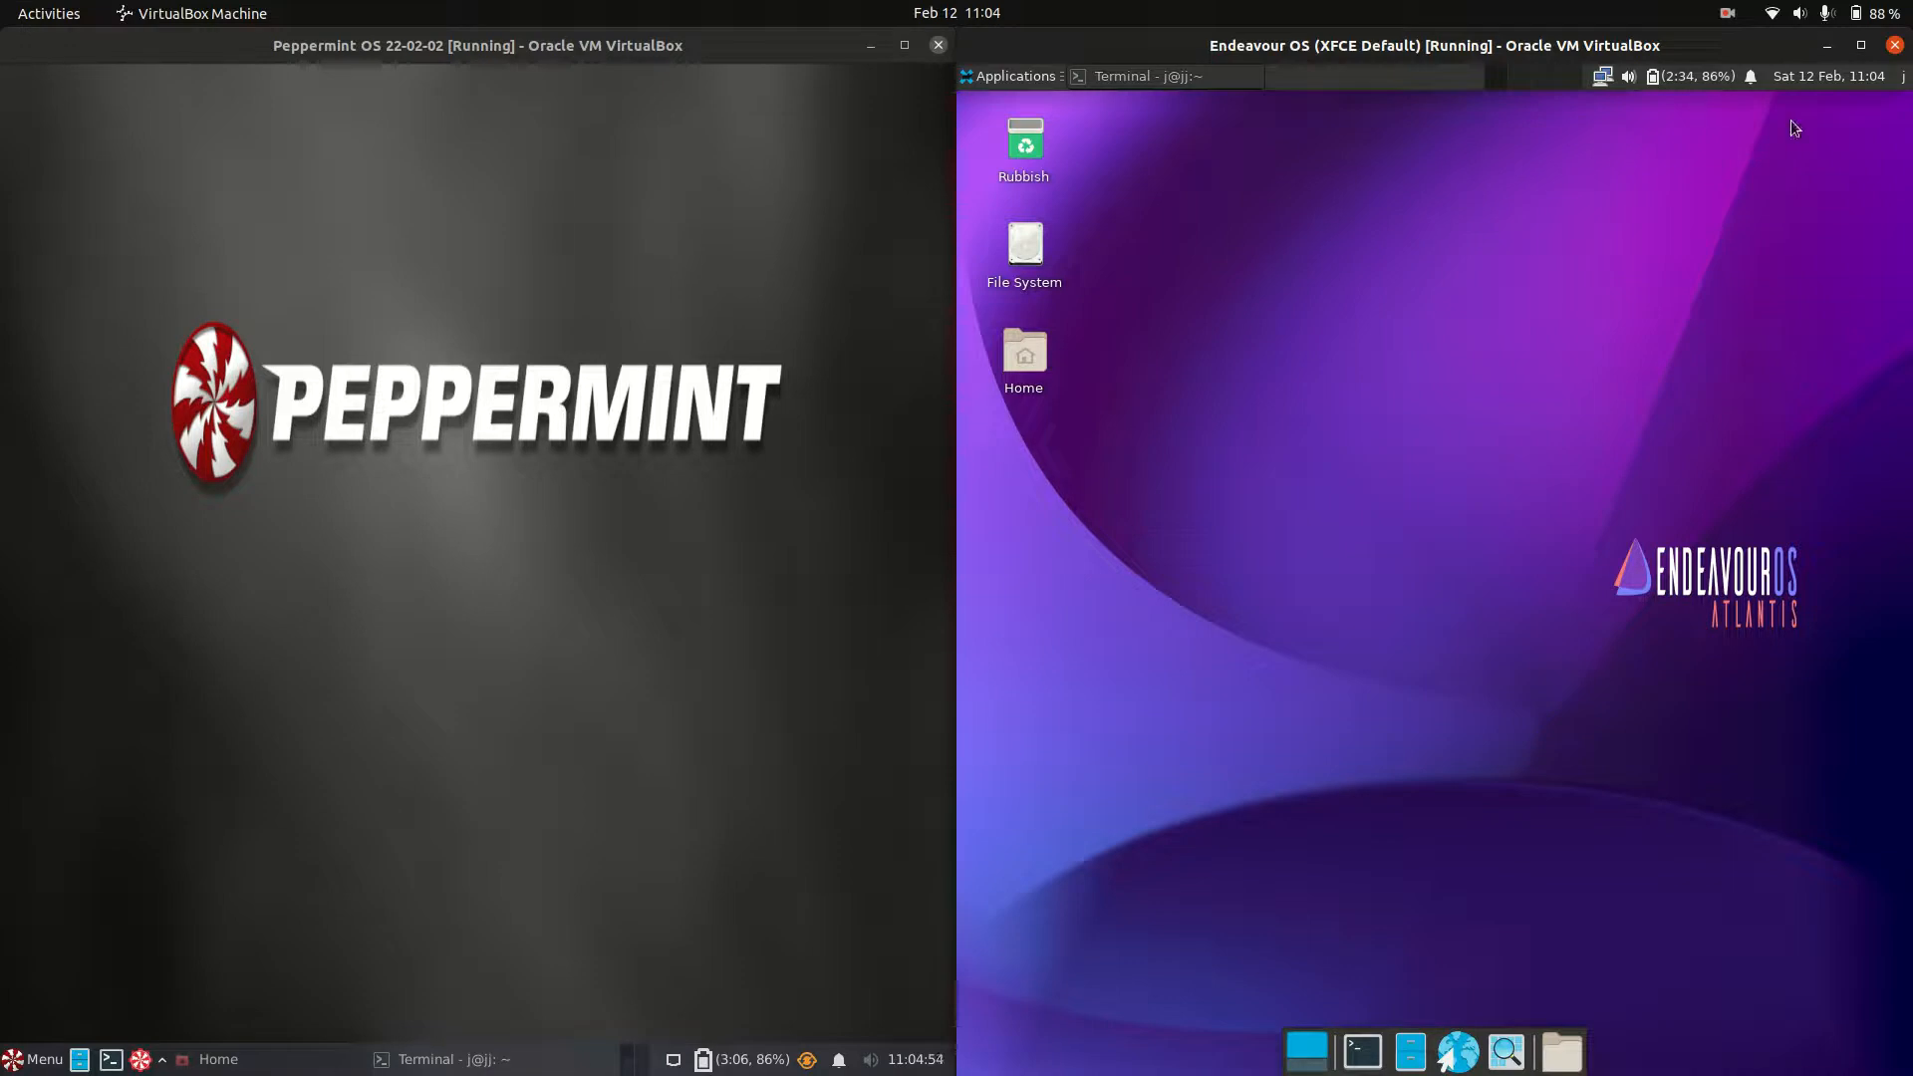
mouse_move(615, 583)
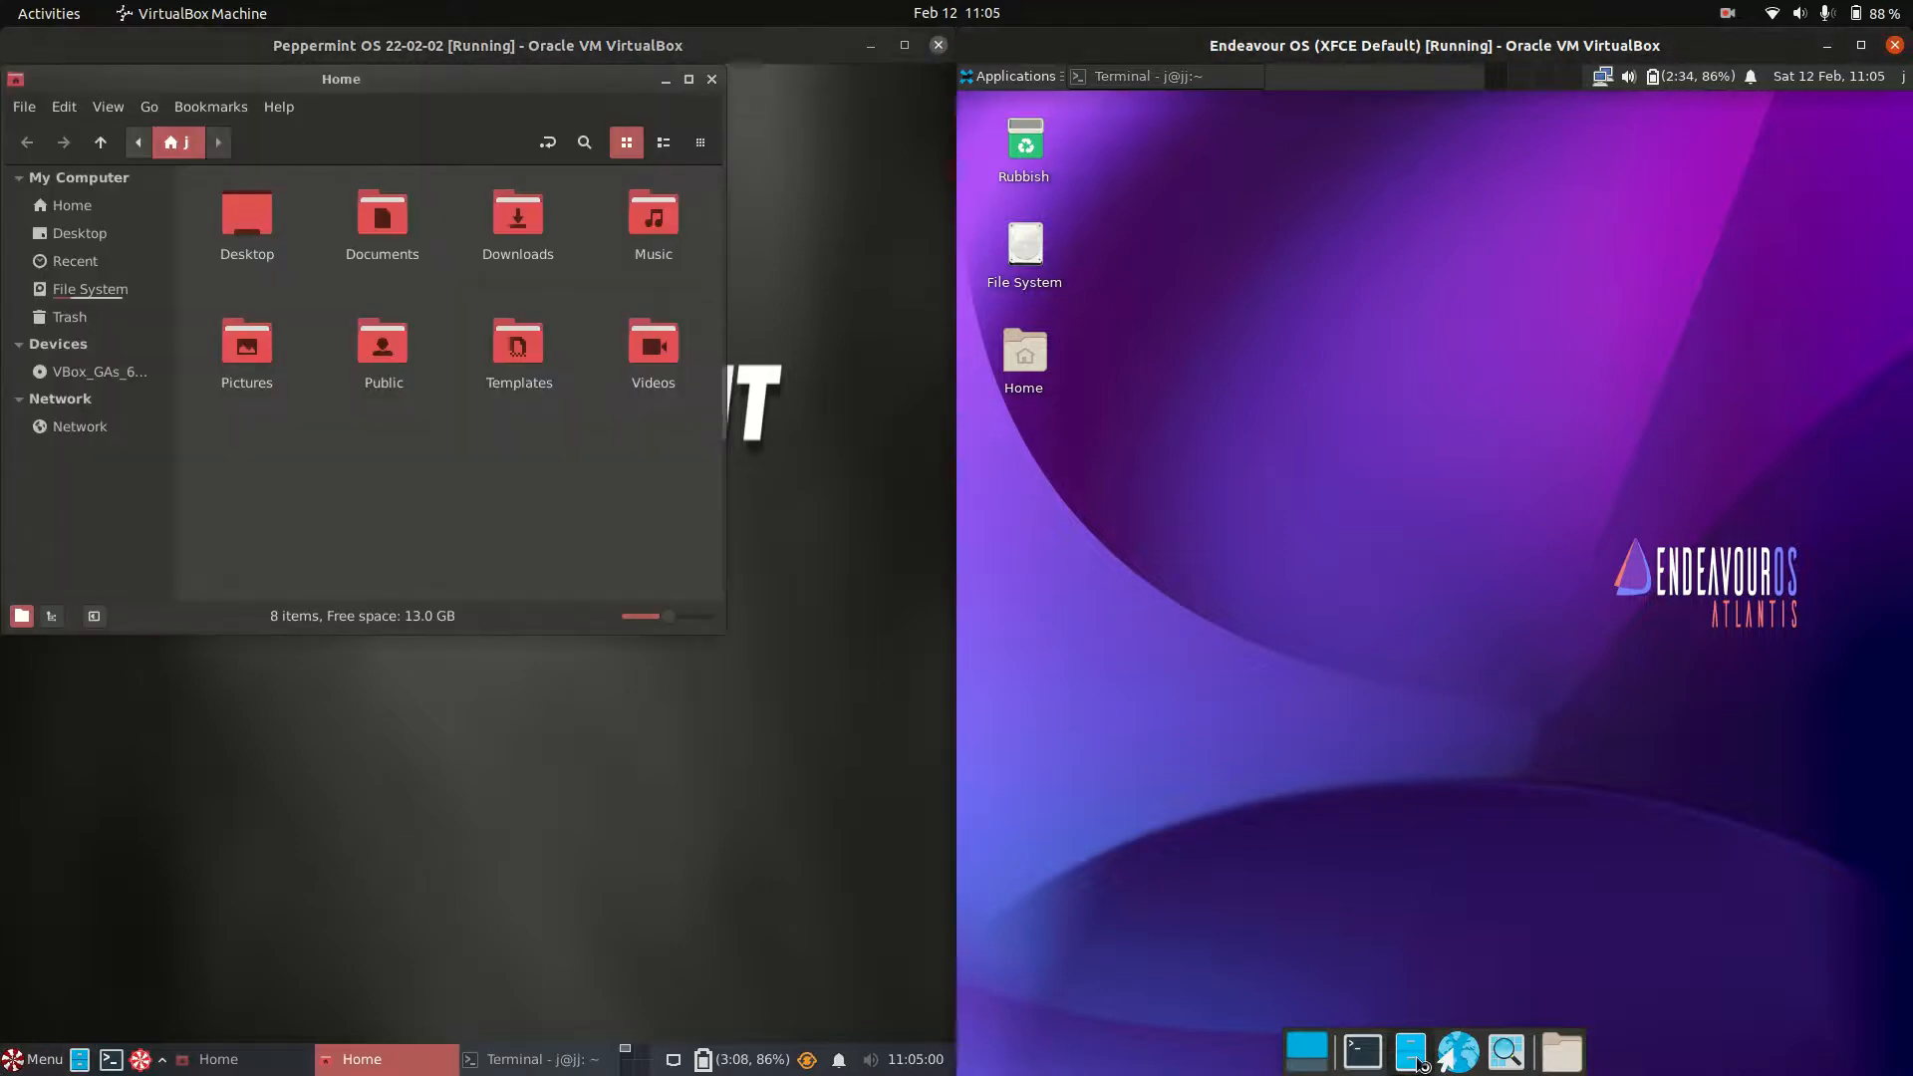
Open the EndeavourOS home folder in Thunar beside Peppermint's file manager
click(1409, 1049)
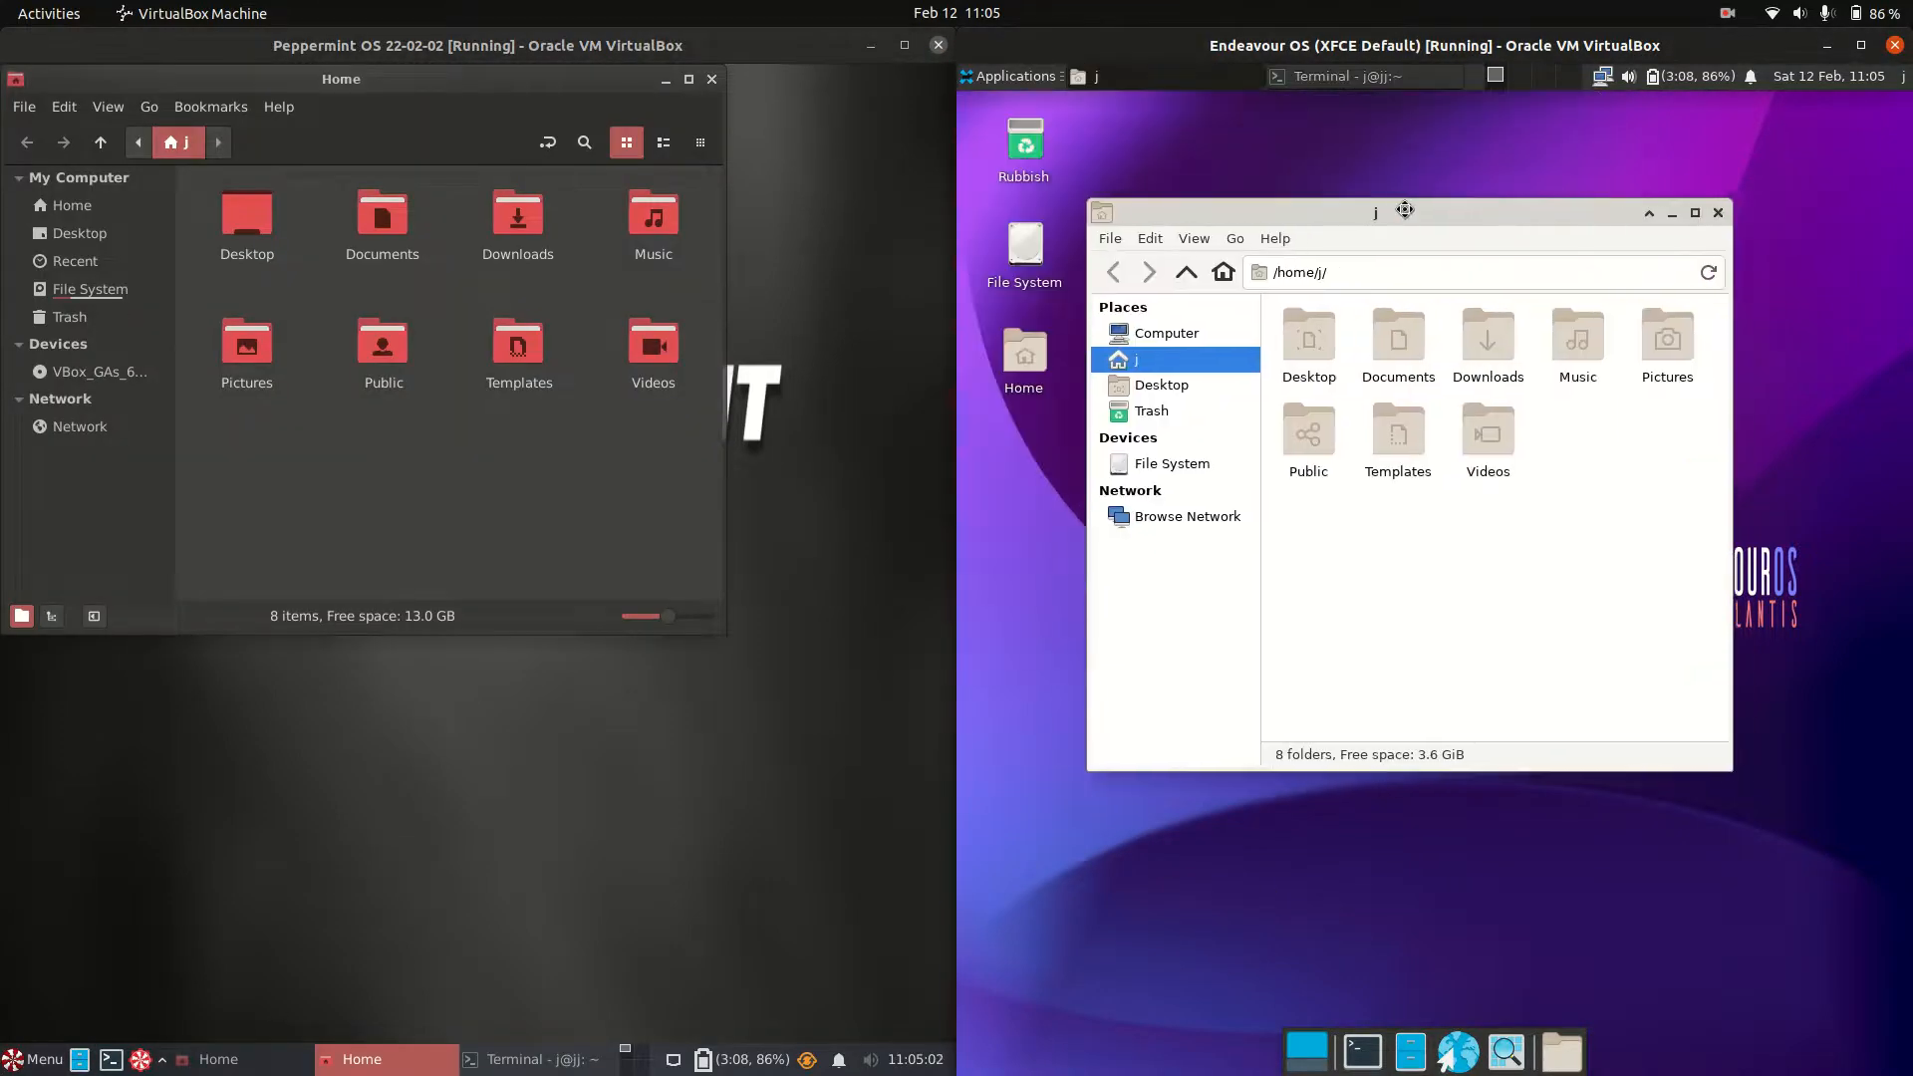
click(365, 173)
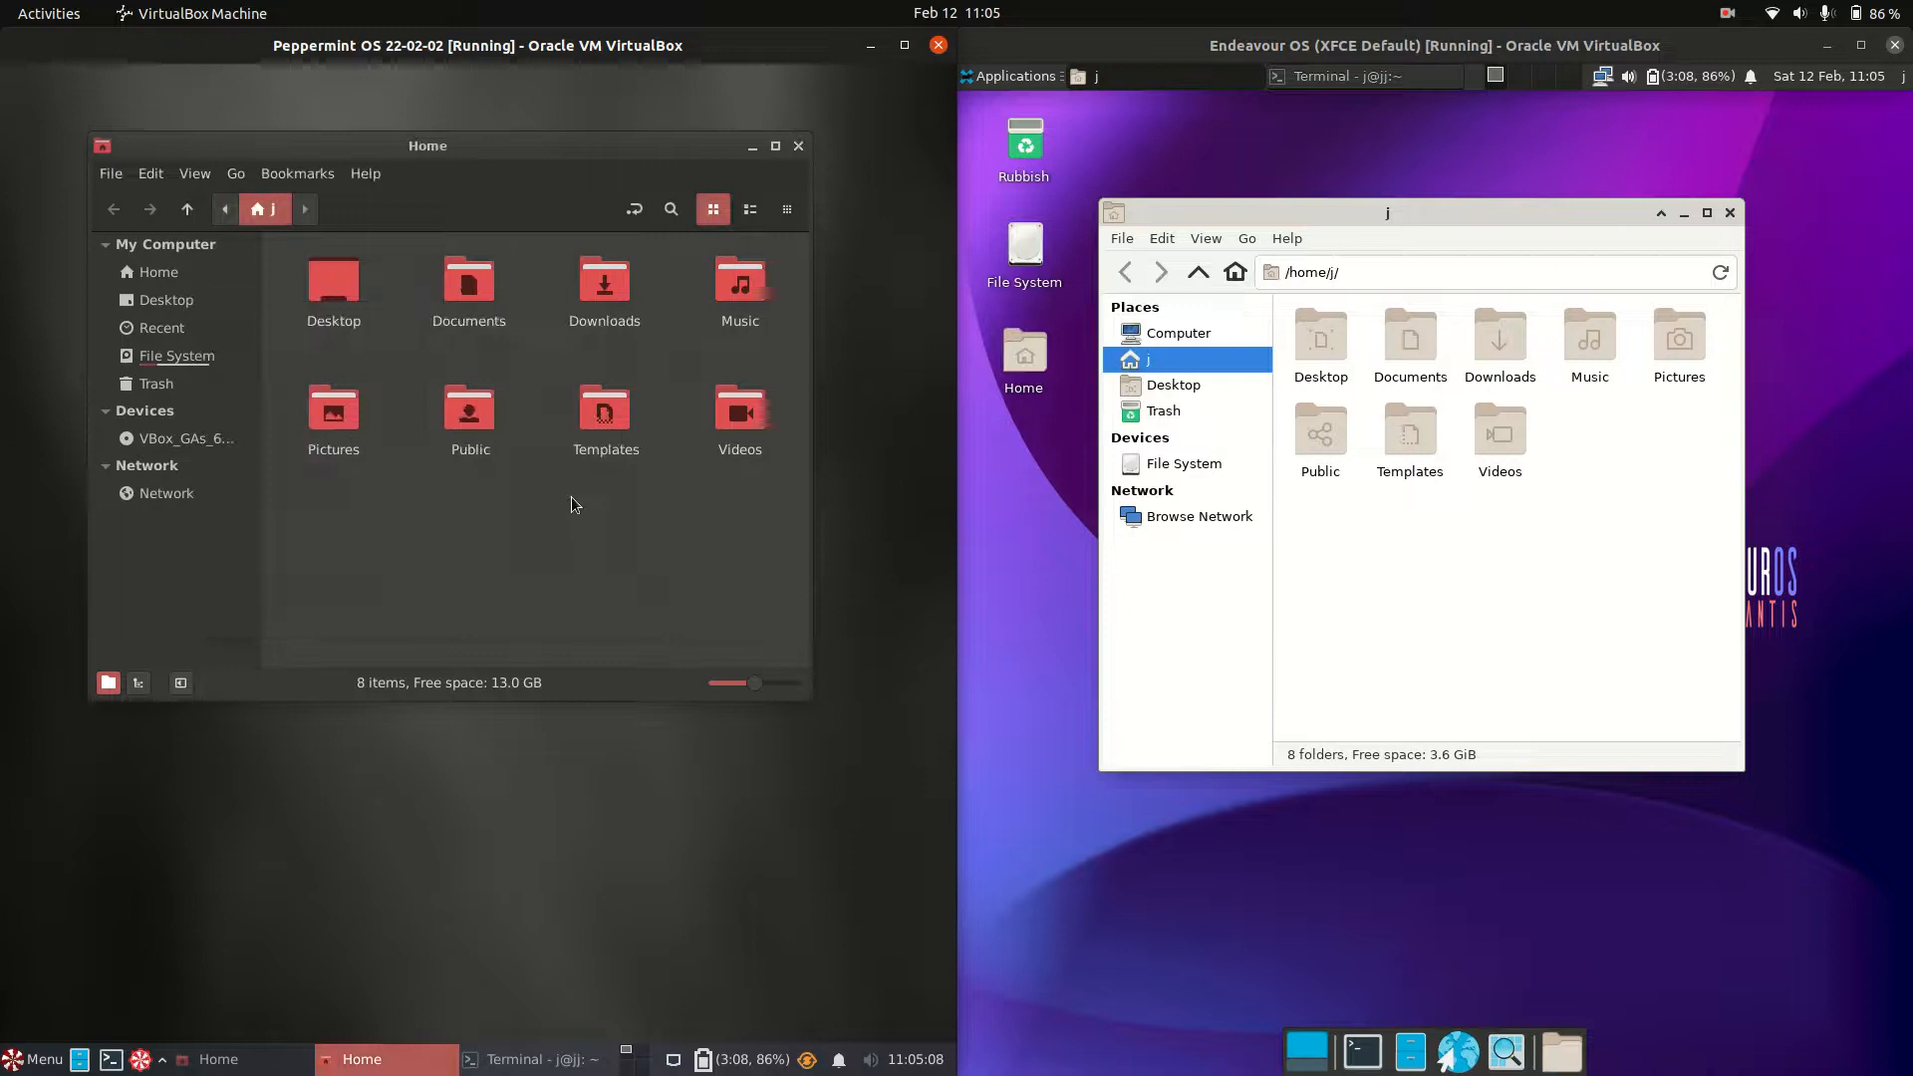
mouse_move(542, 509)
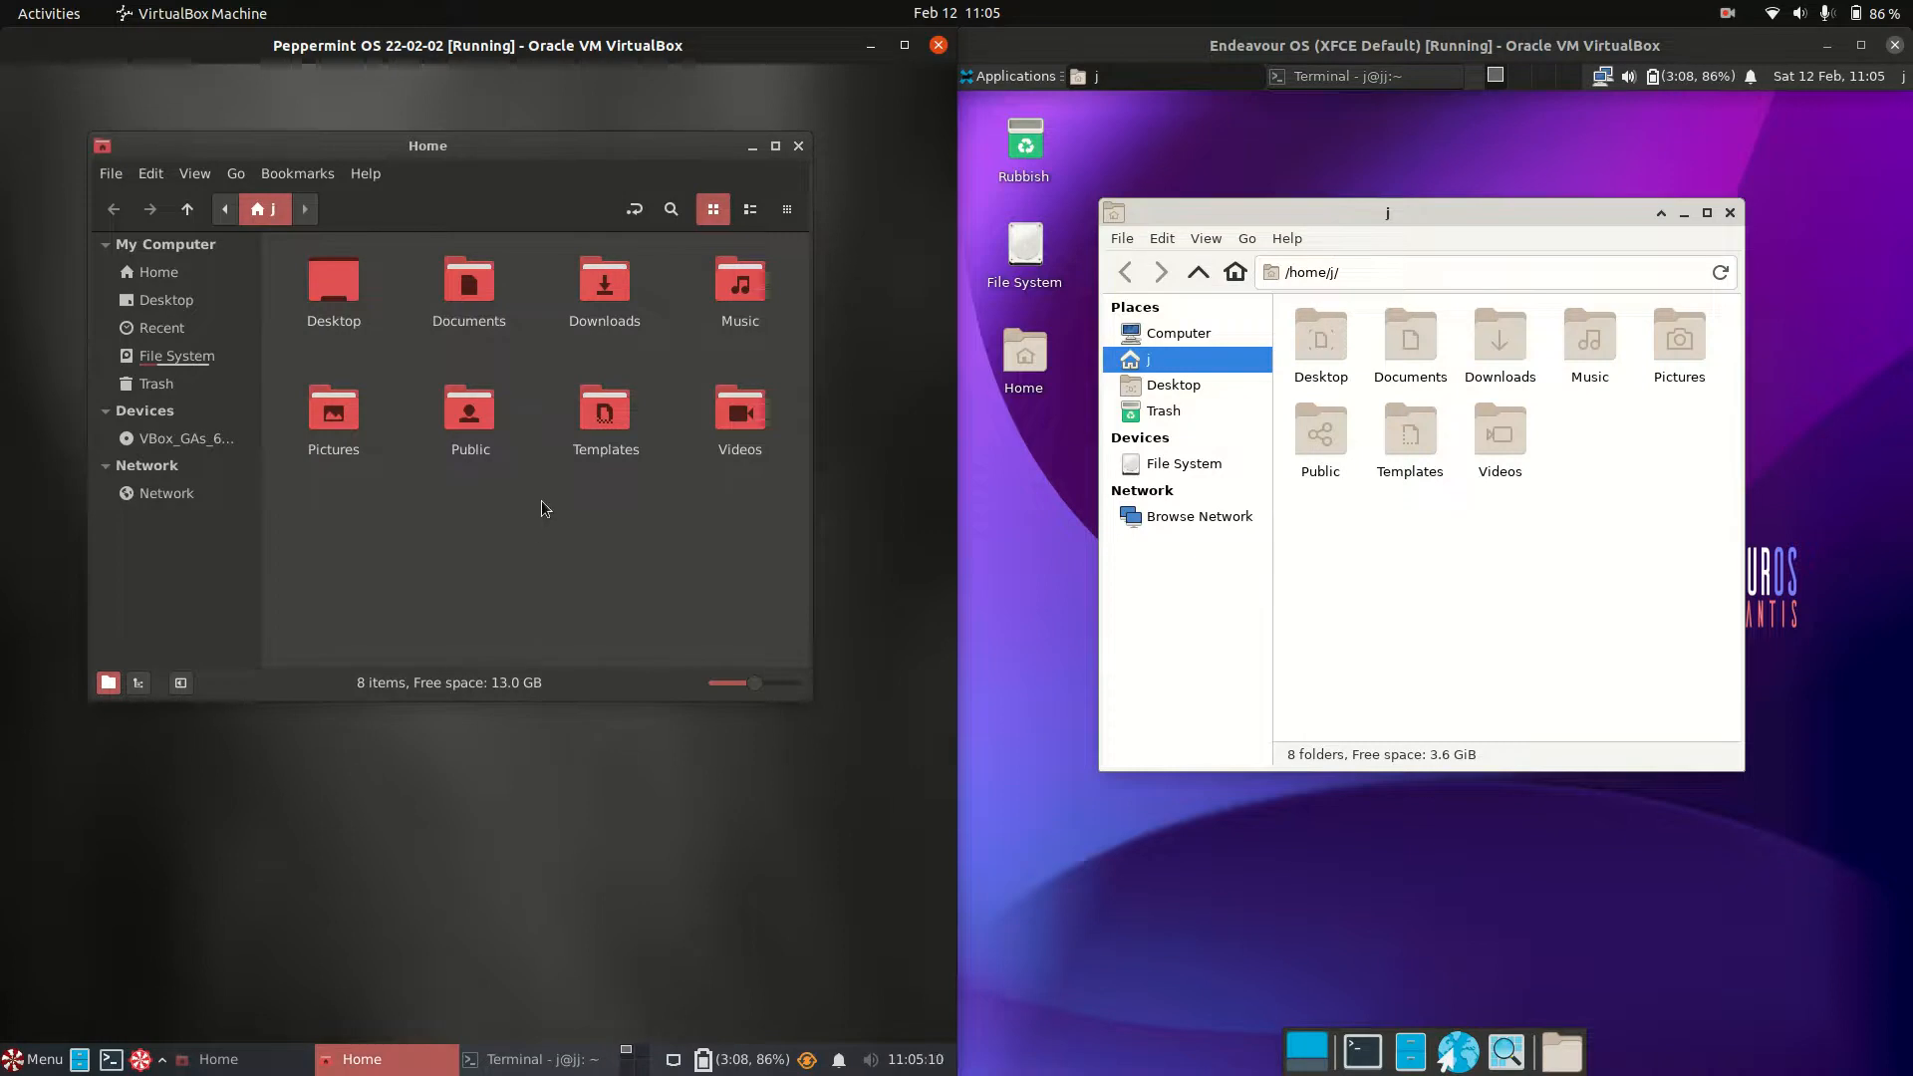
right_click(542, 507)
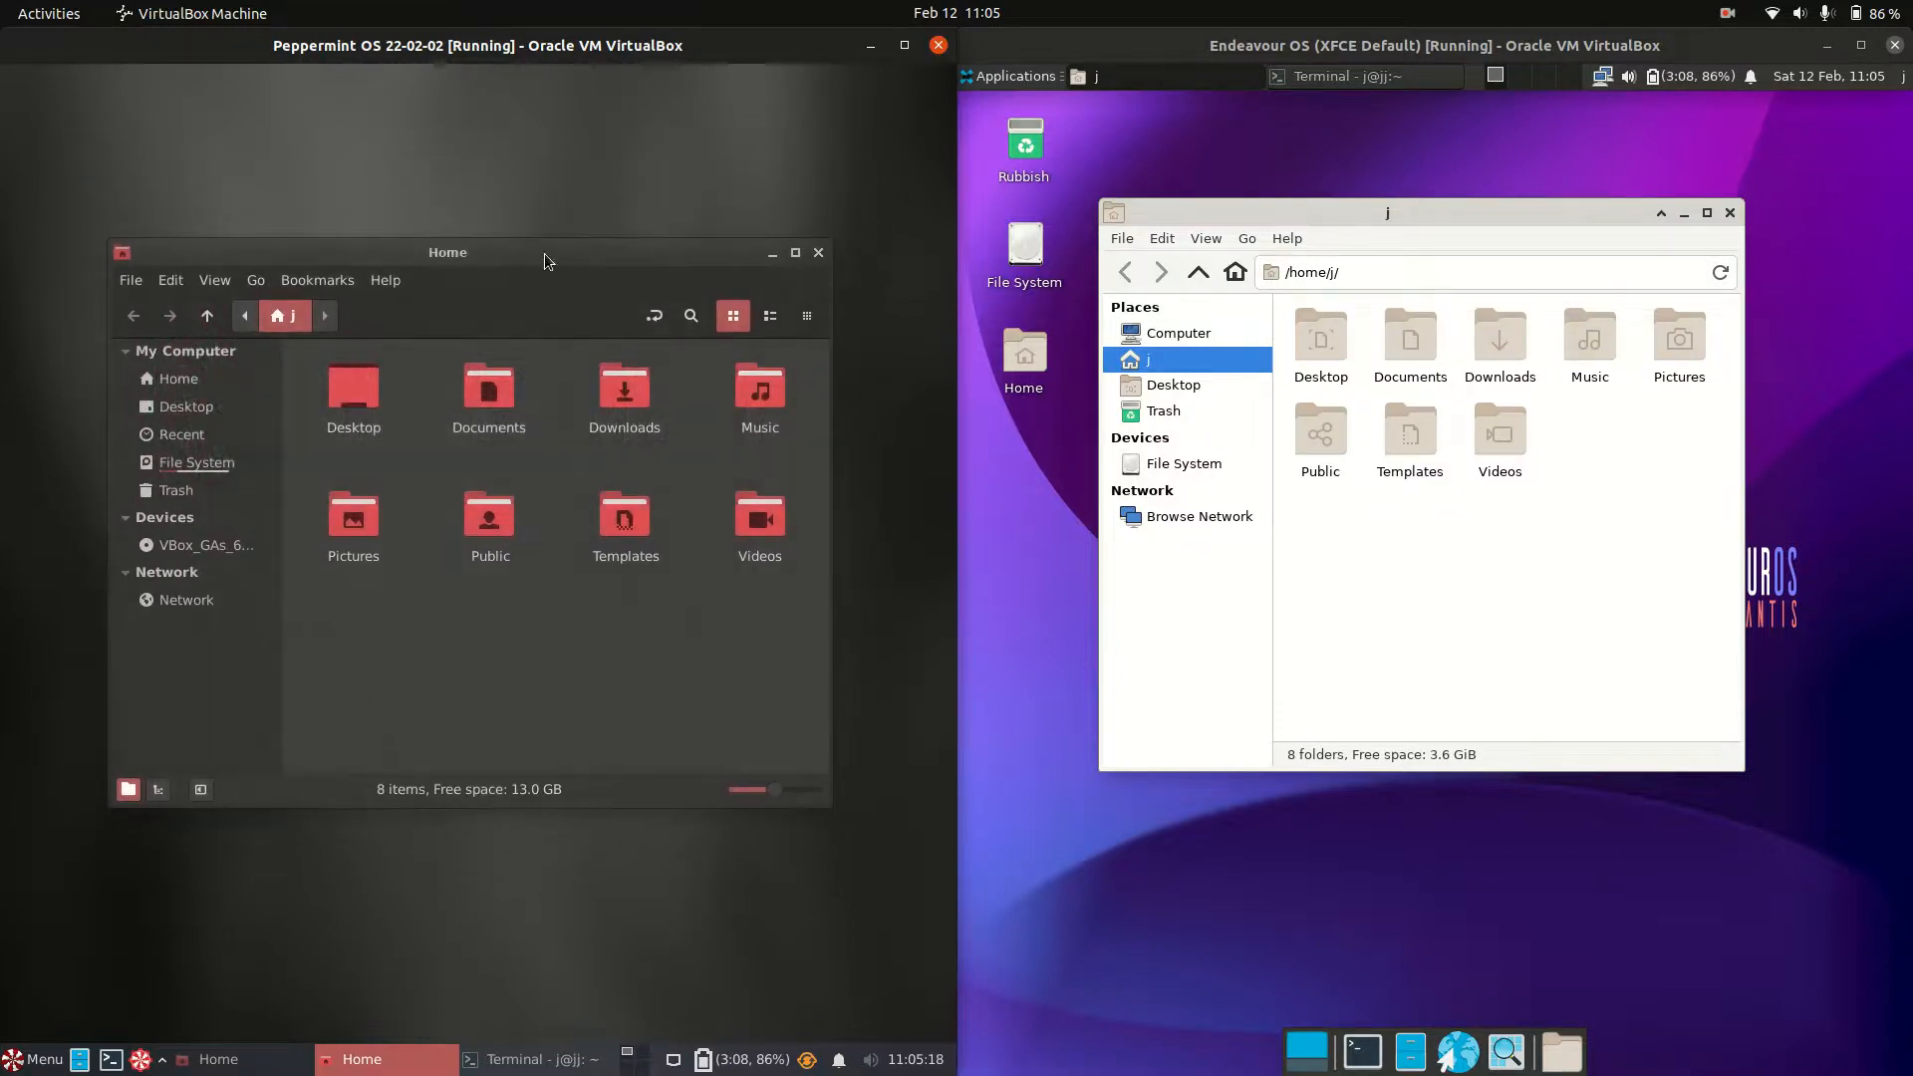
View Thunar's About information, then list actions for the current folder
click(1286, 238)
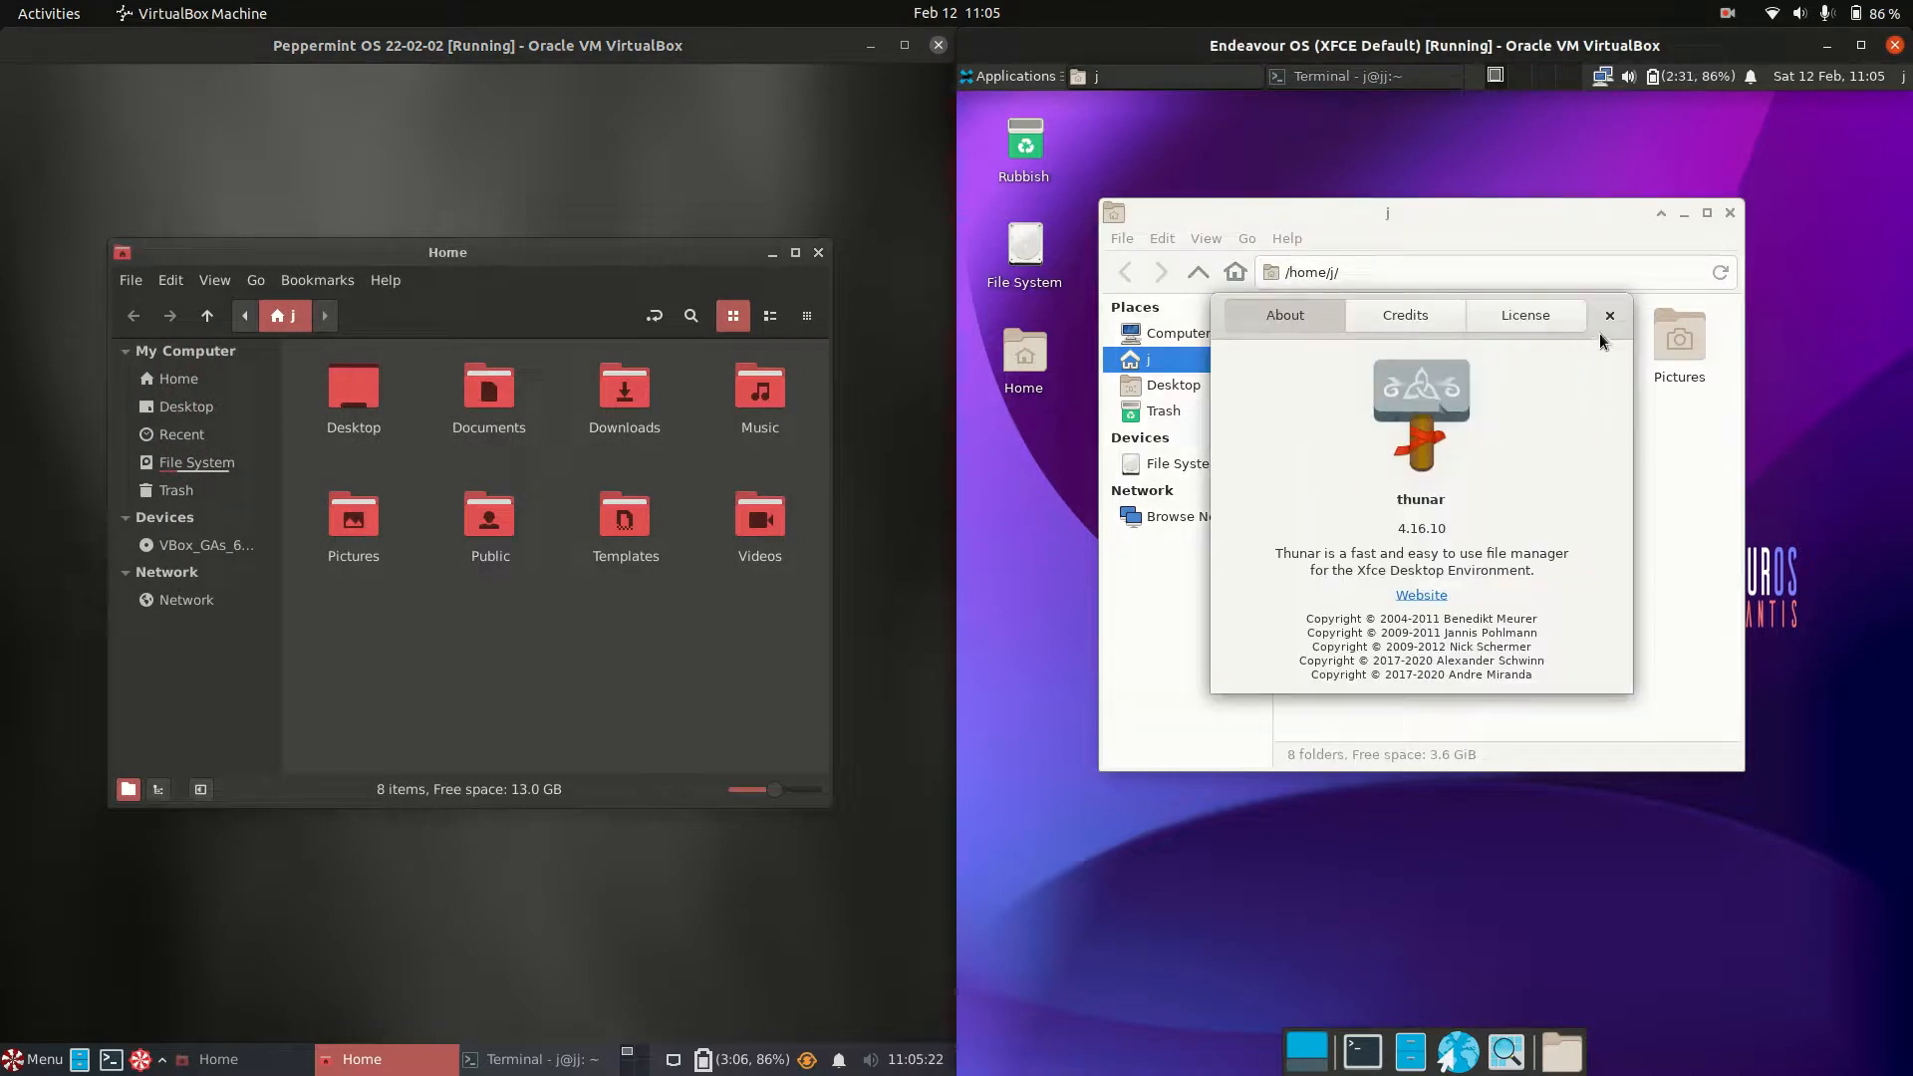
double_click(1419, 499)
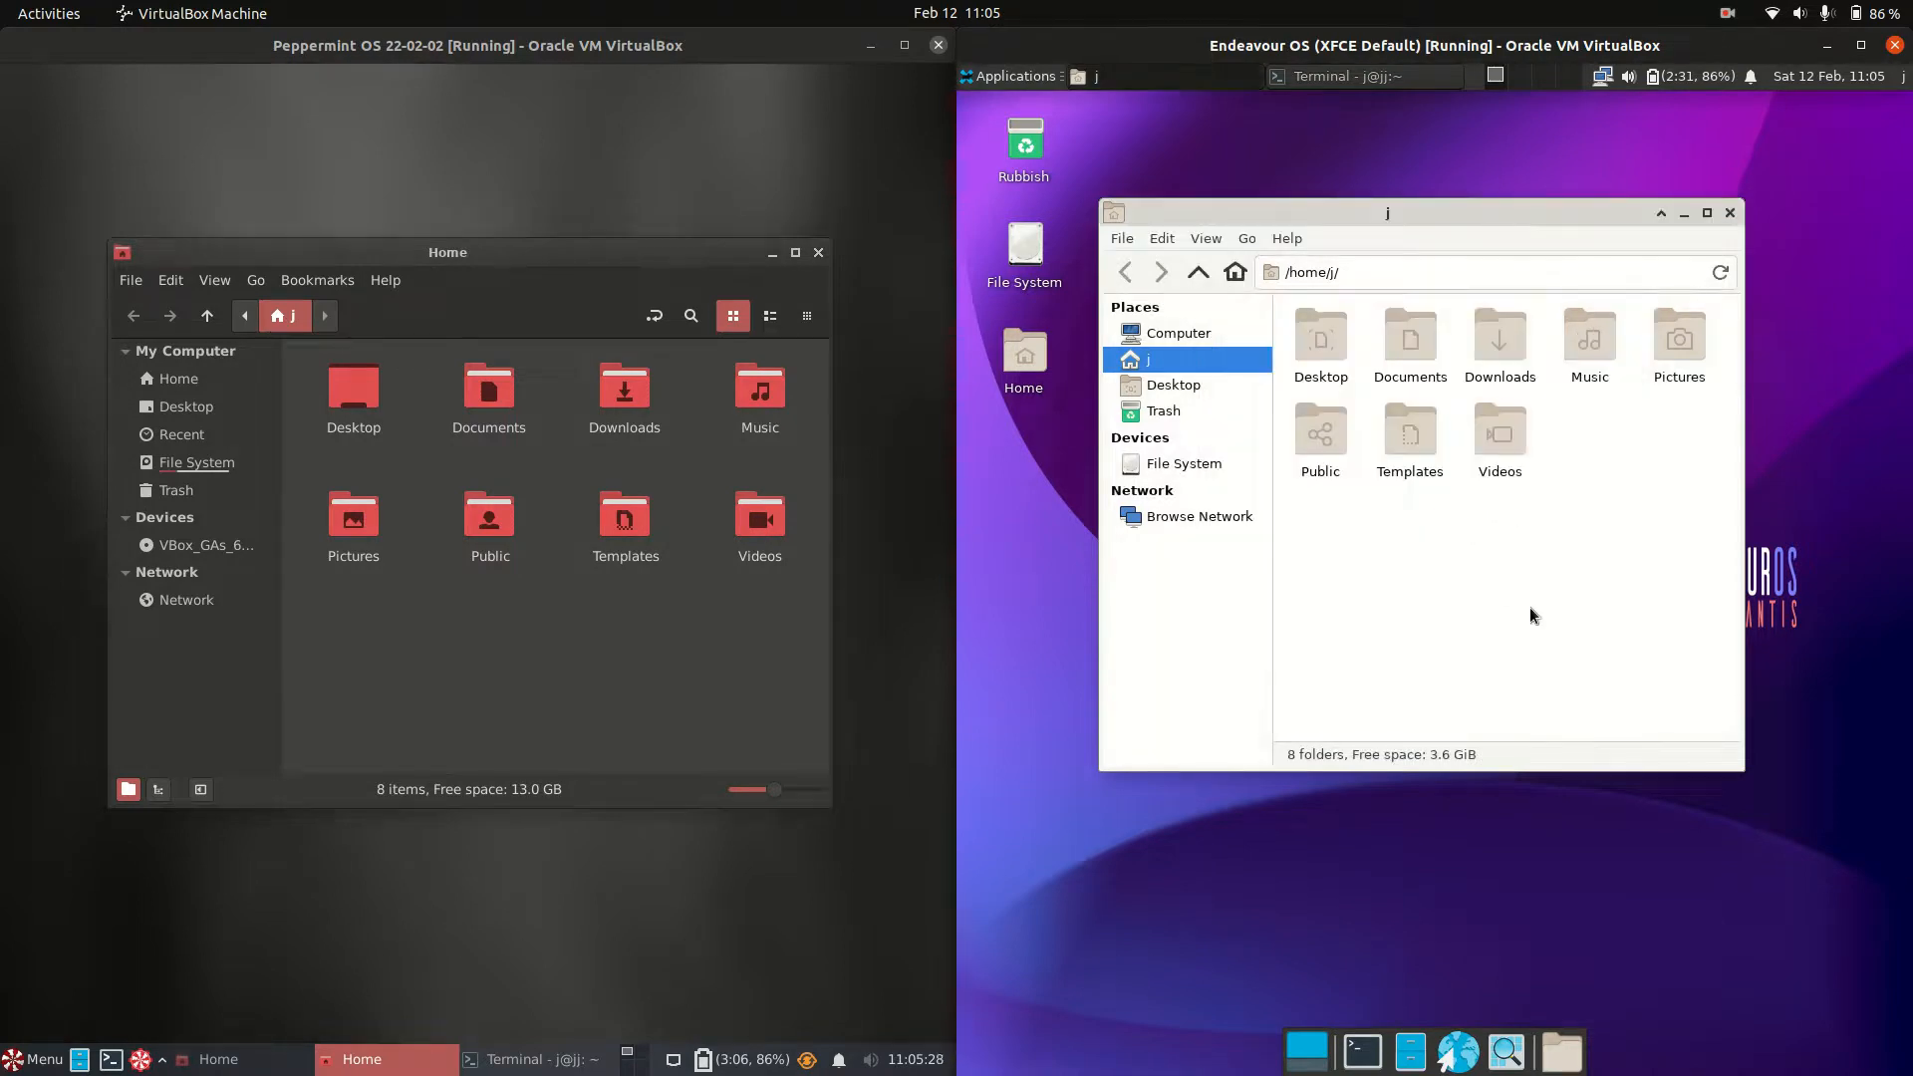
right_click(1532, 615)
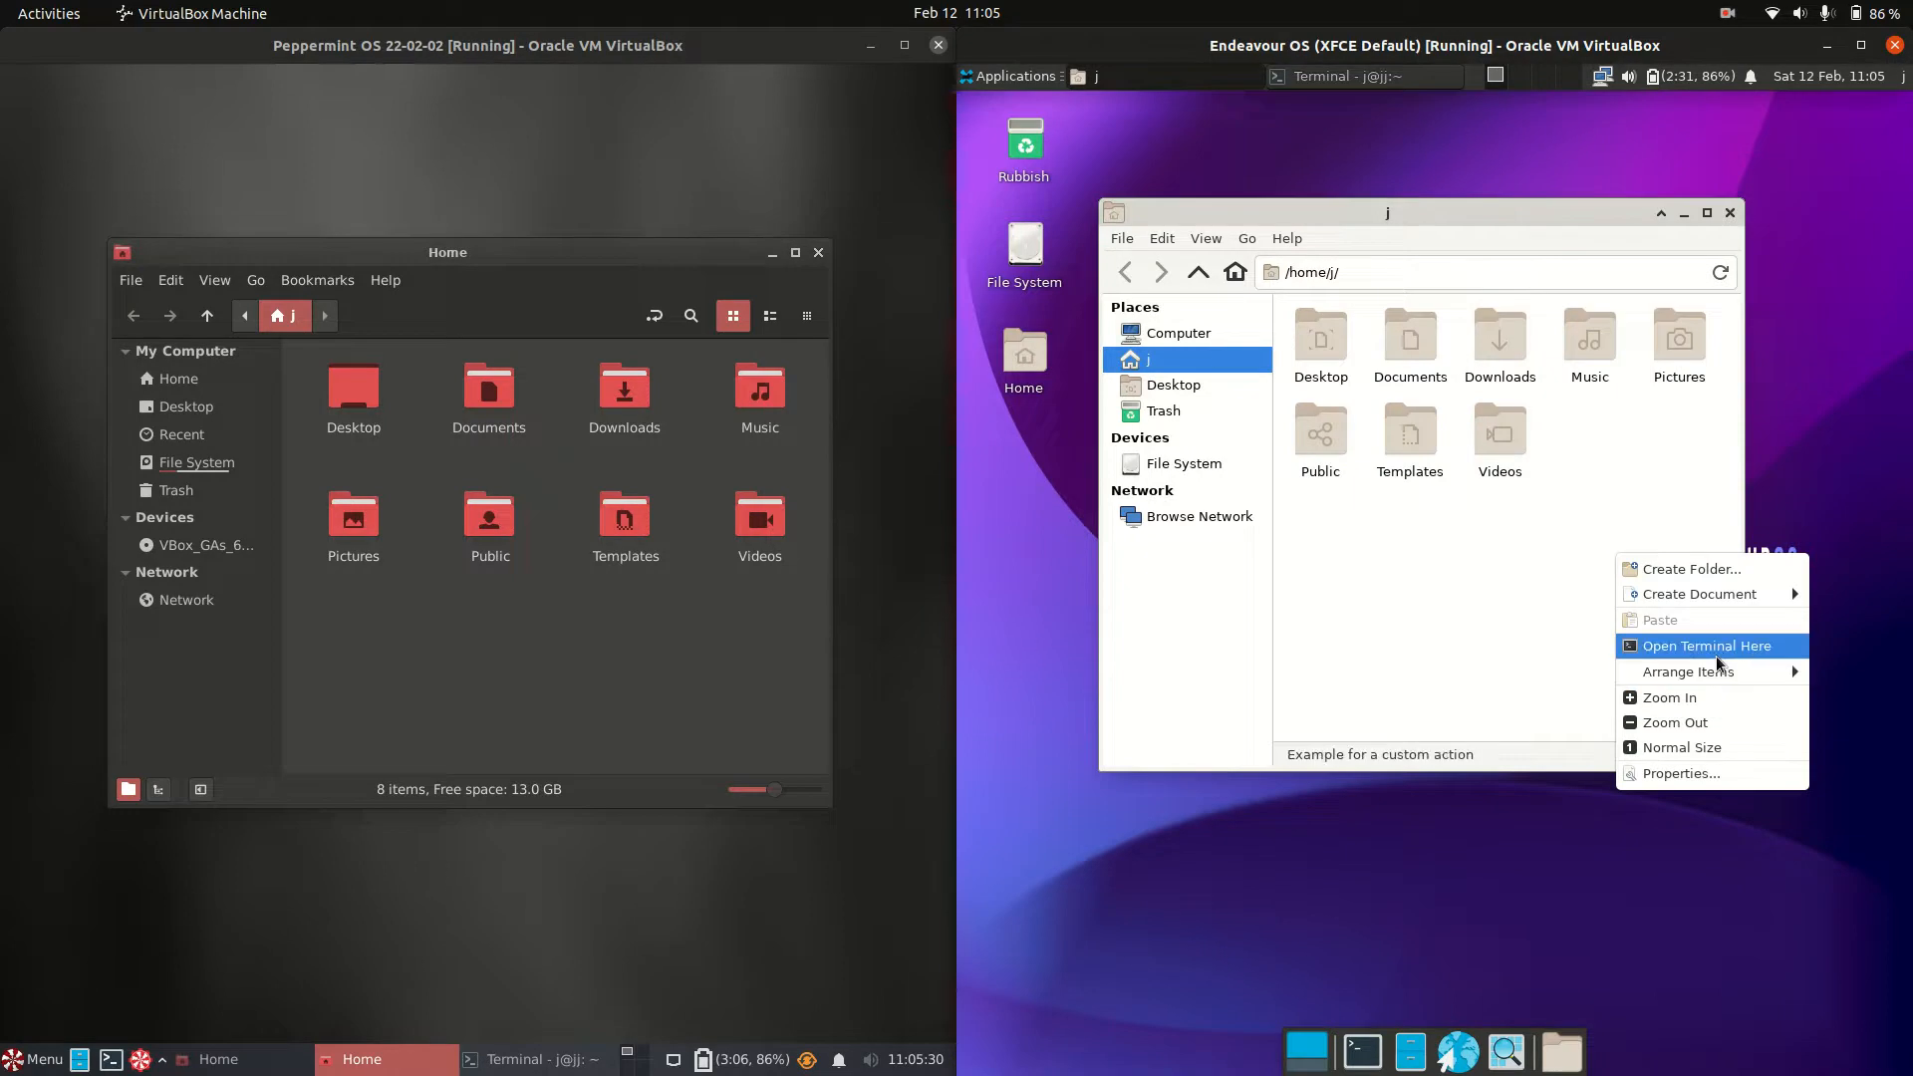
Open a terminal in the EndeavourOS home folder, then enlarge and reposition its window
click(1706, 646)
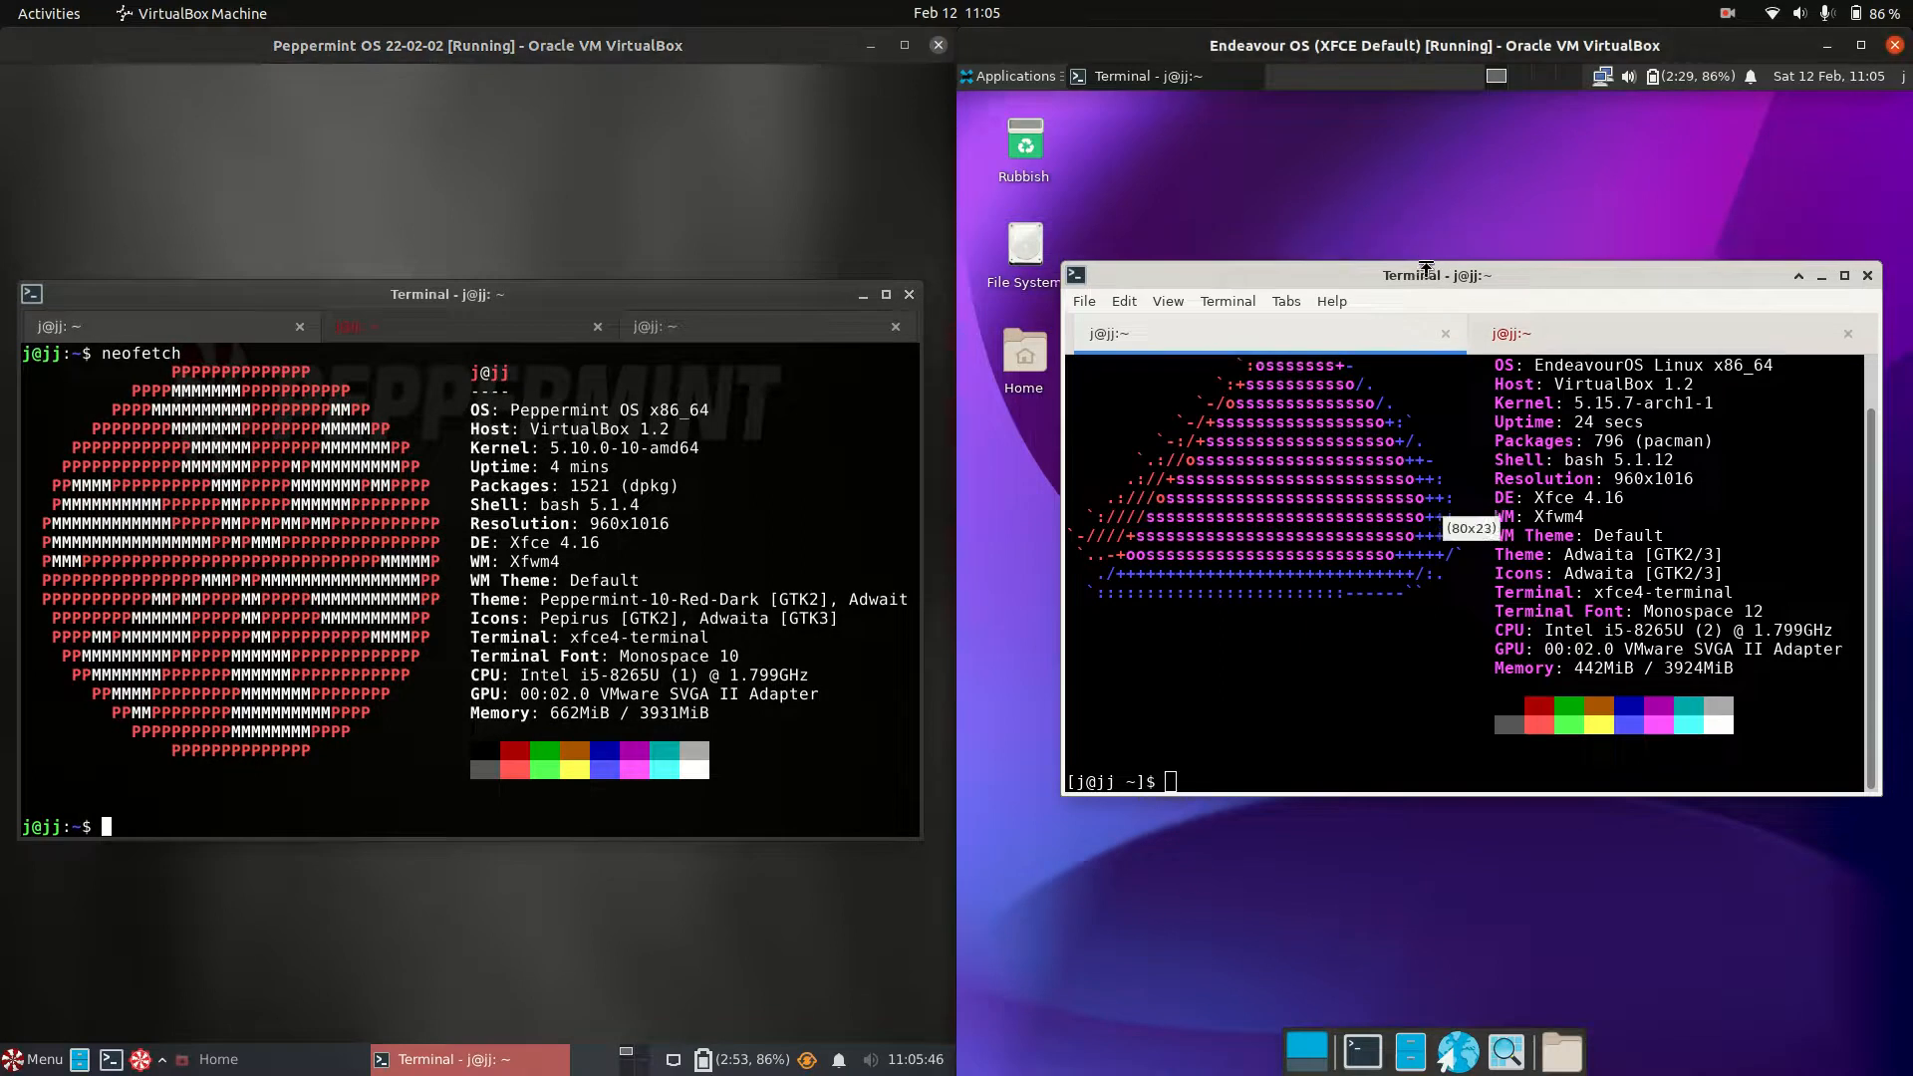
drag(1423, 268, 1439, 254)
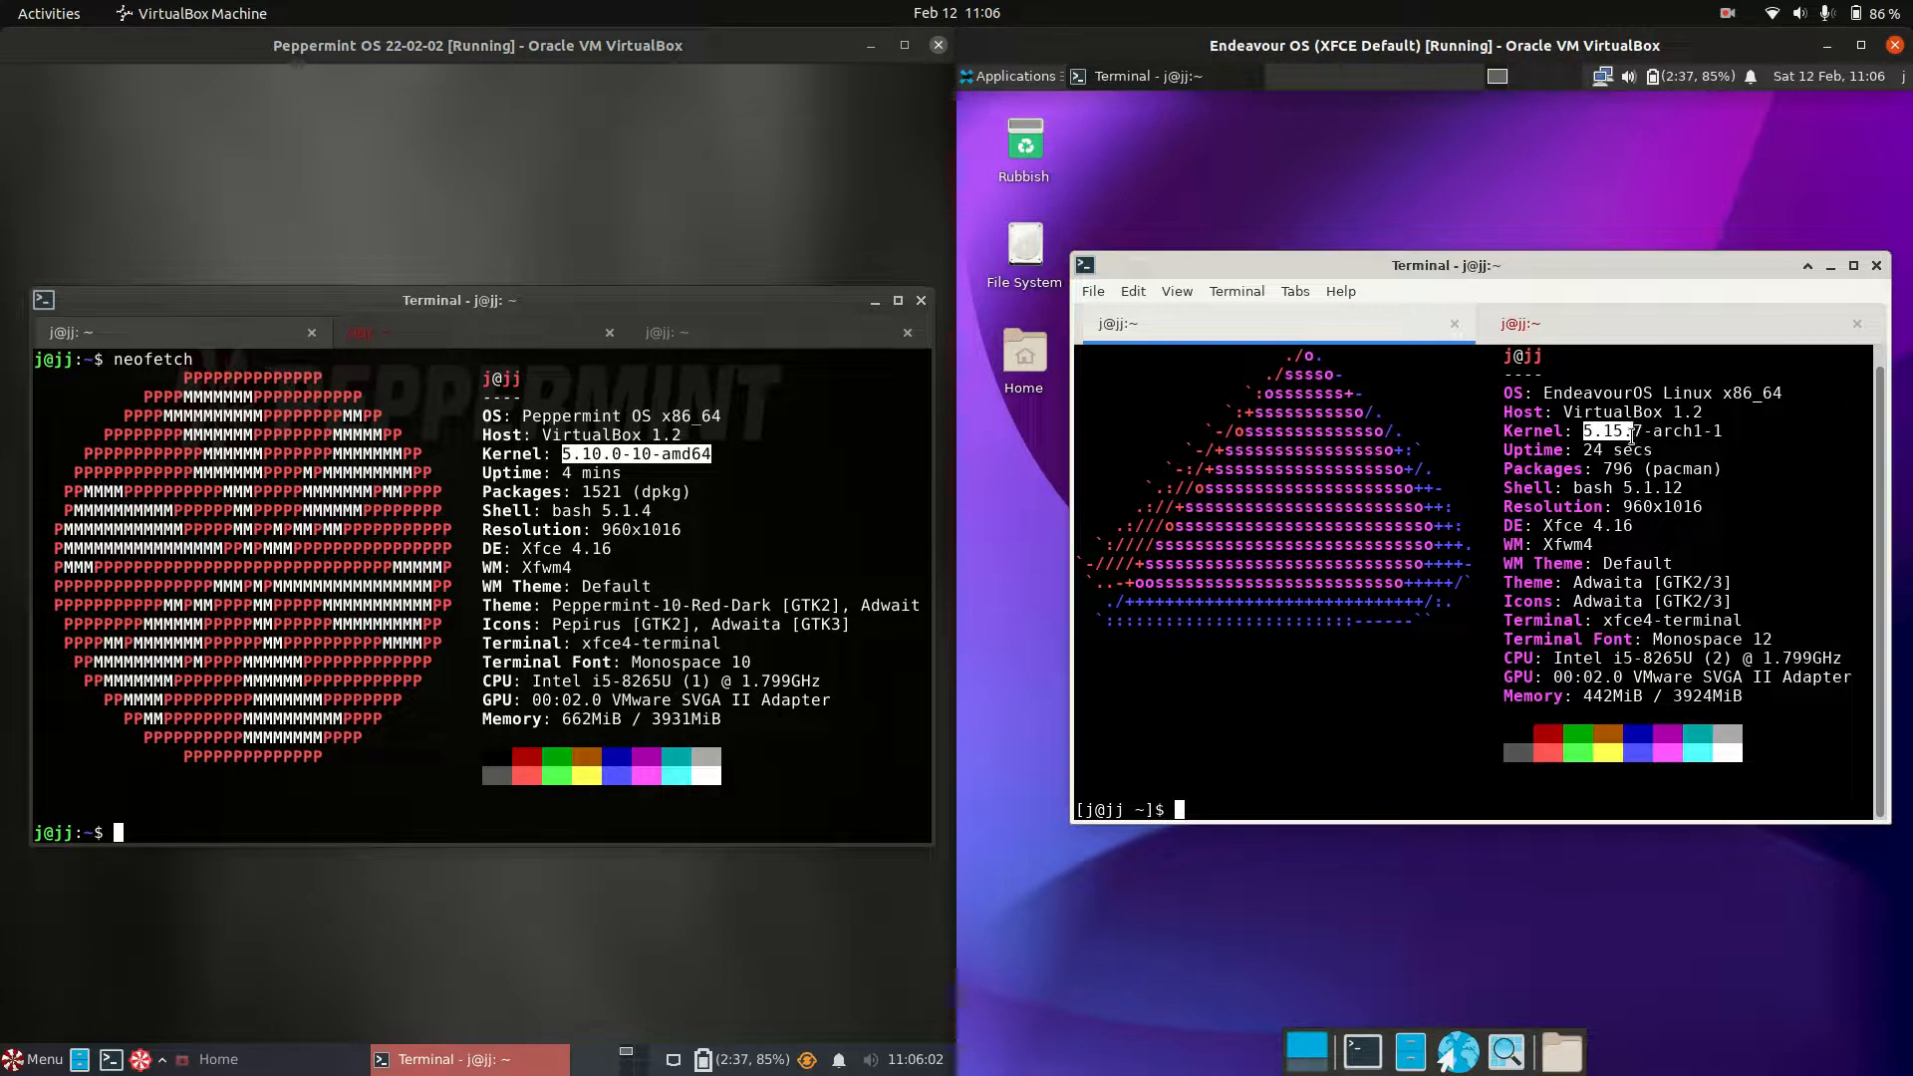
mouse_move(1509, 277)
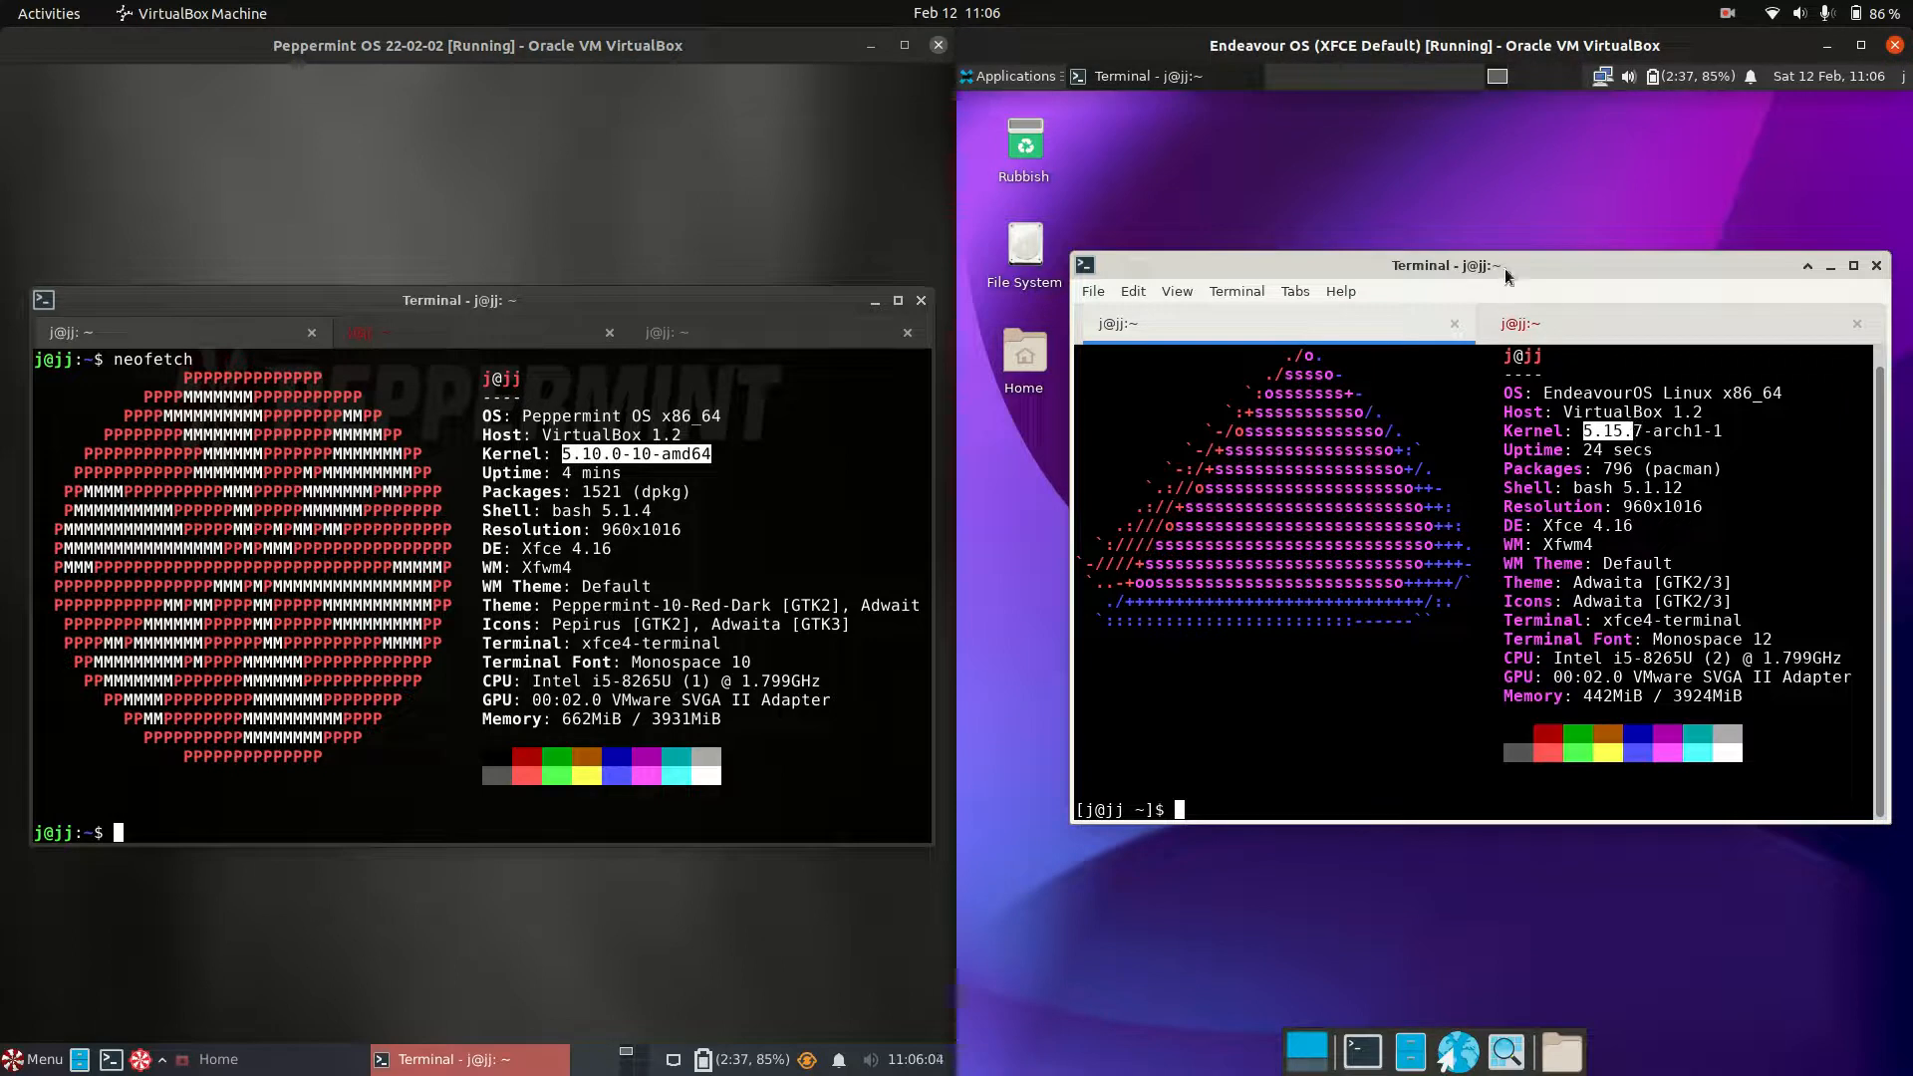
drag(1445, 264, 1427, 275)
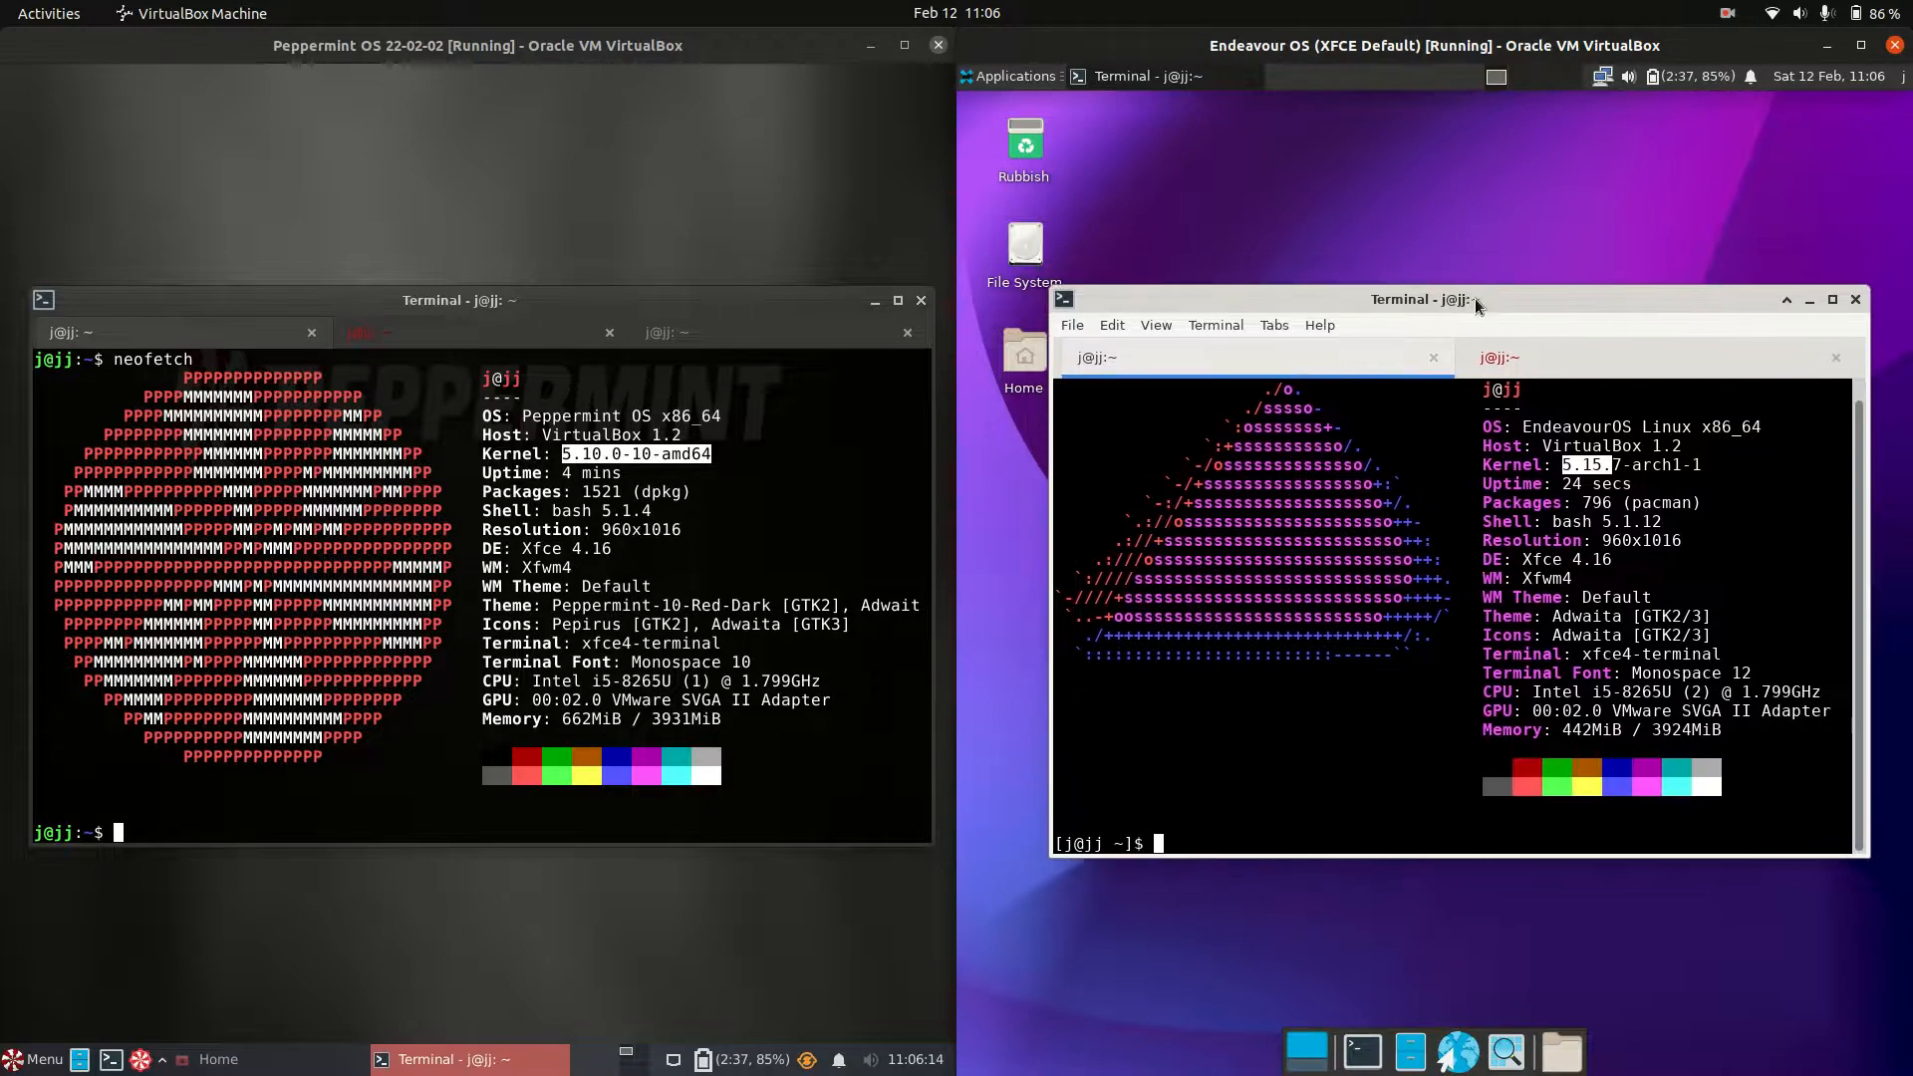
drag(1464, 298, 1464, 289)
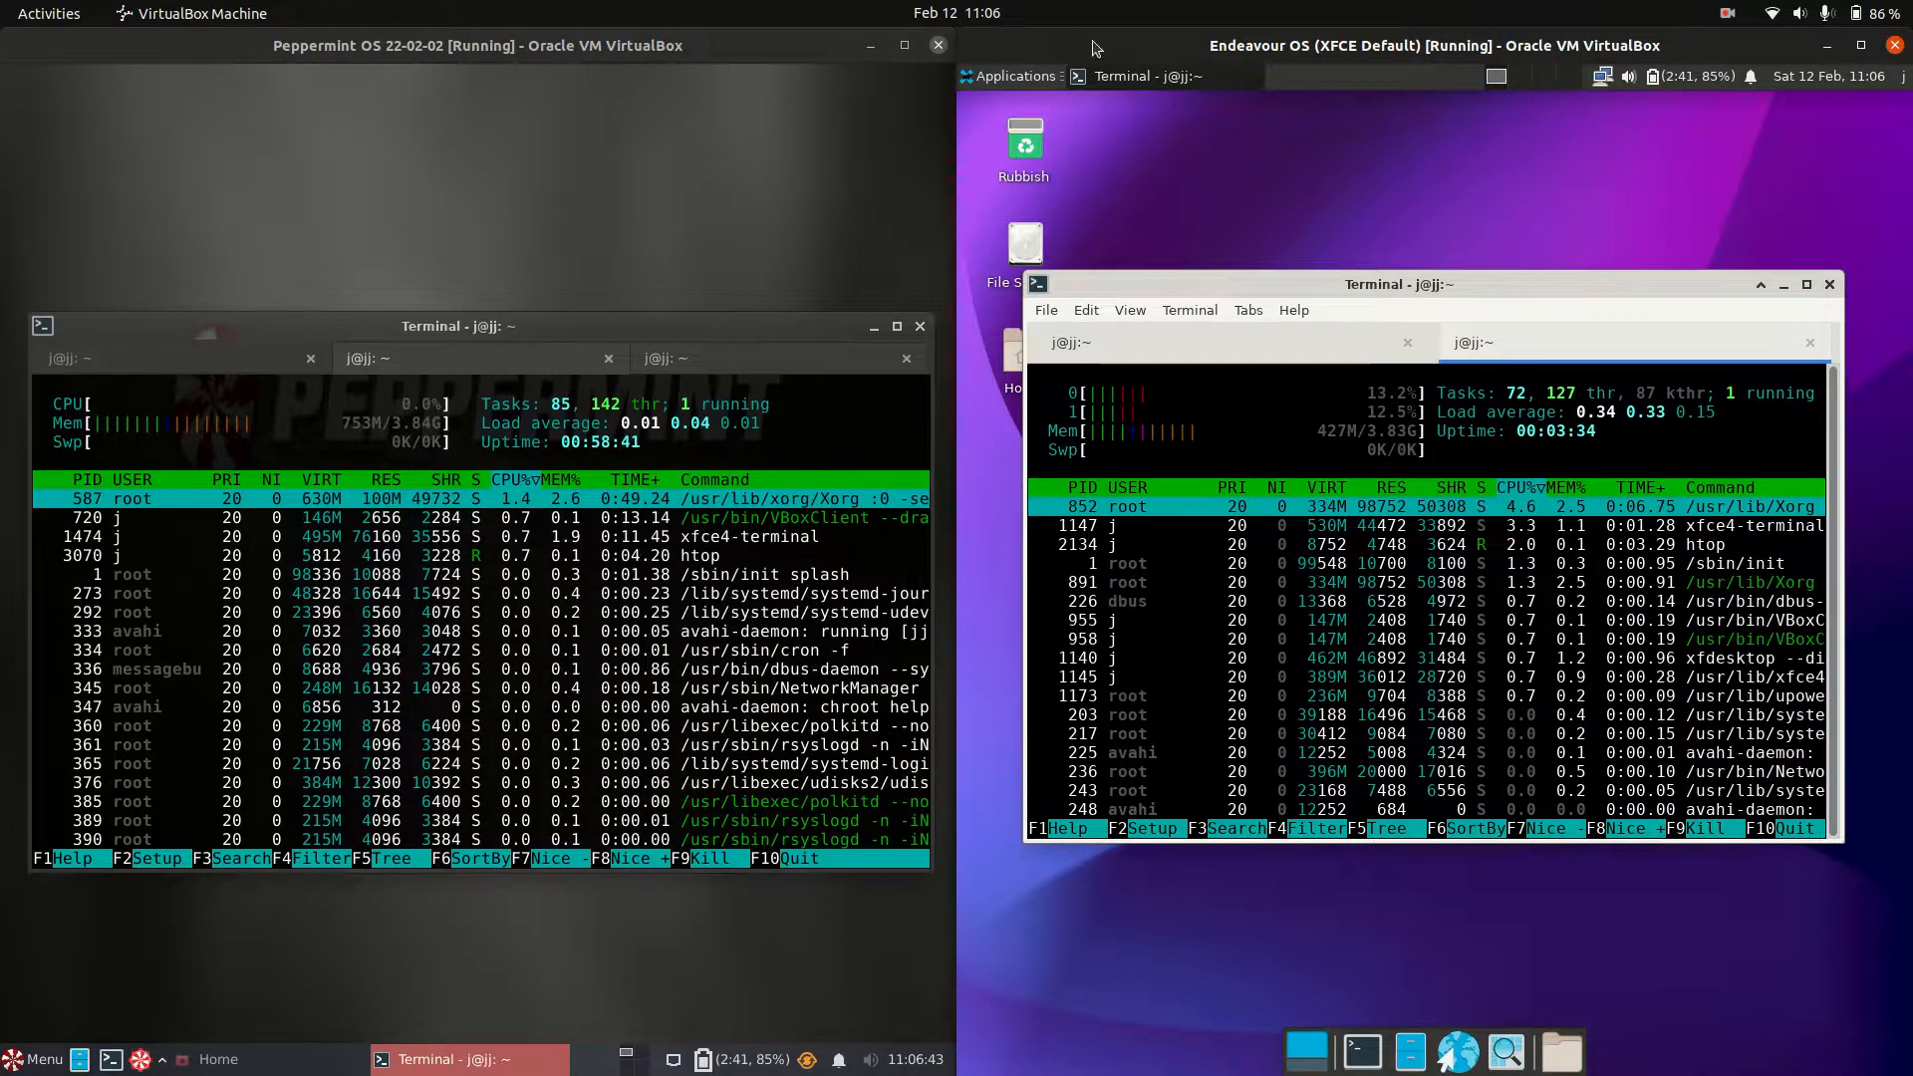
Open the EndeavourOS Applications menu and the Peppermint Menu while htop runs
click(1009, 76)
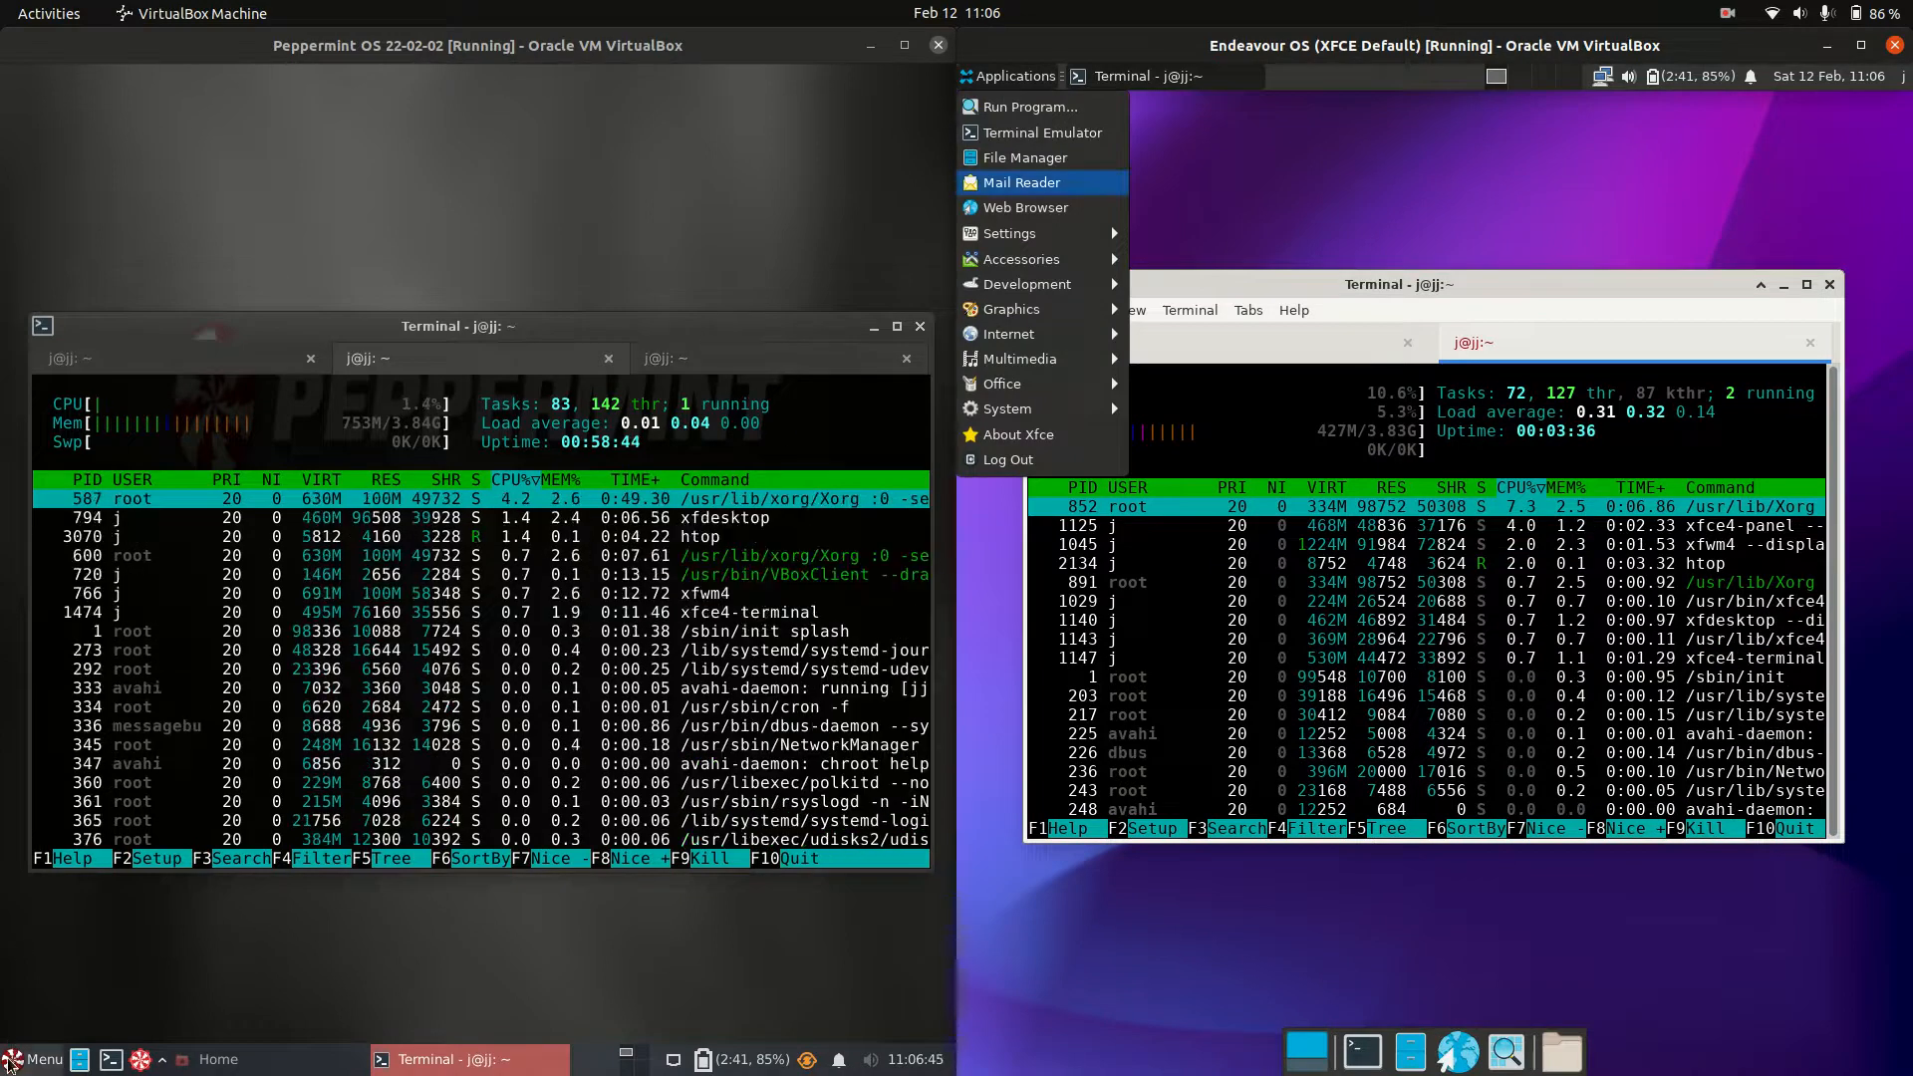
click(37, 1059)
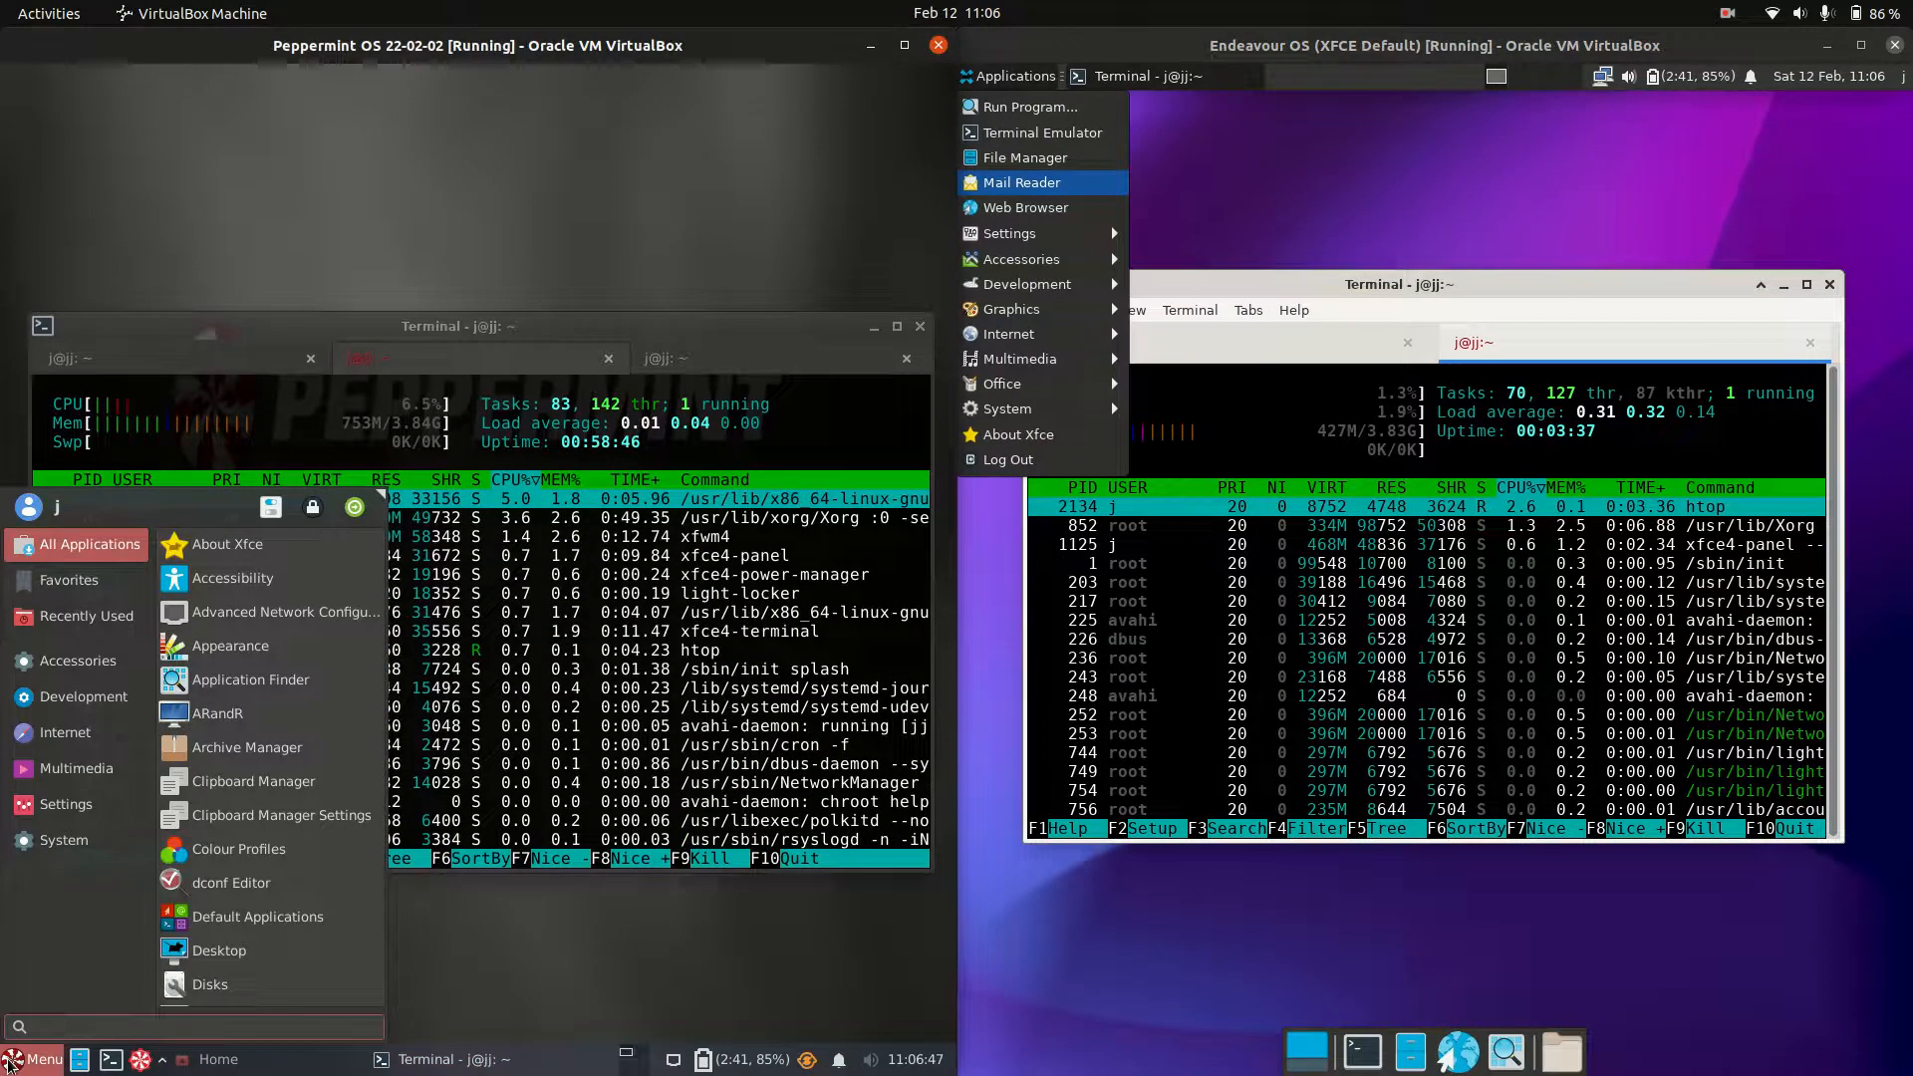